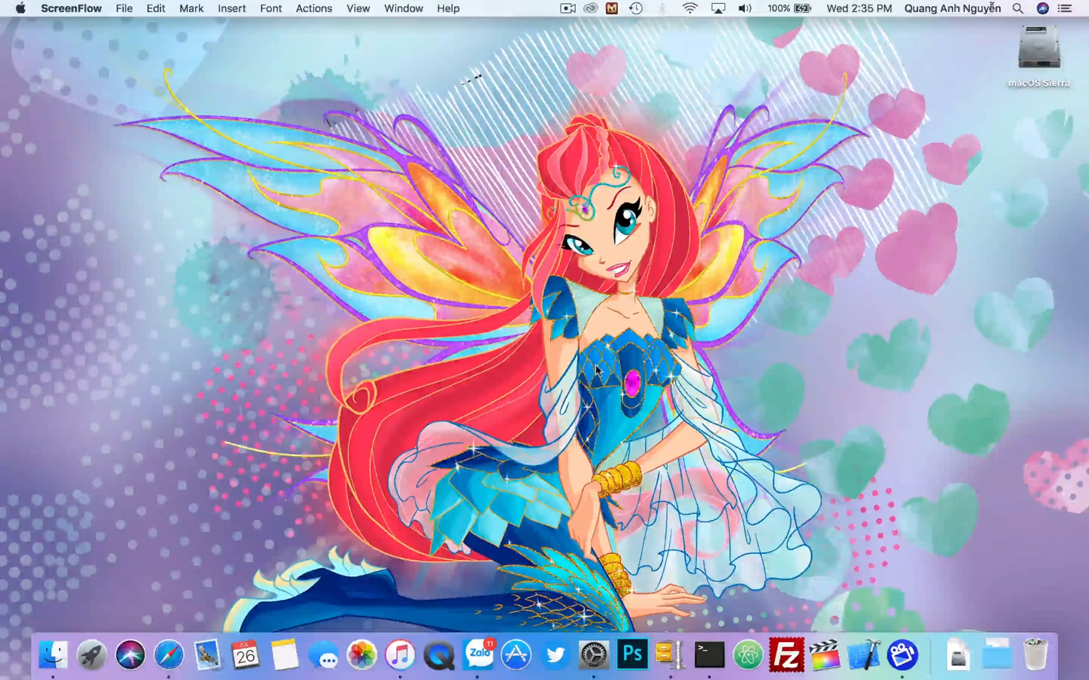
View the About This Mac system information, then close it.
click(19, 7)
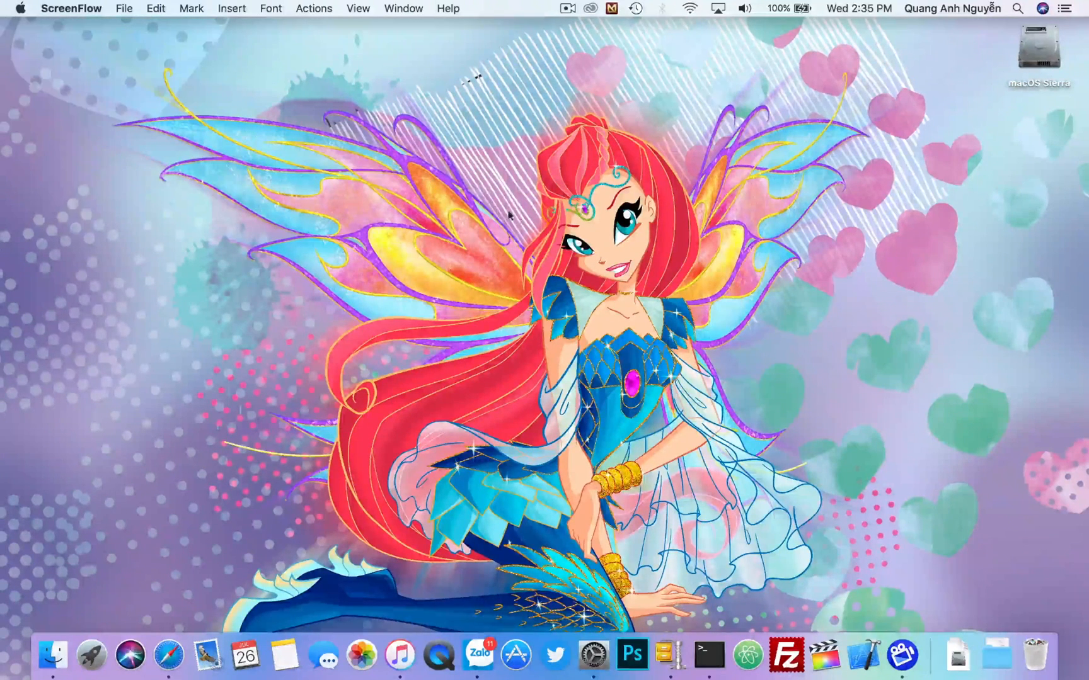
click(20, 8)
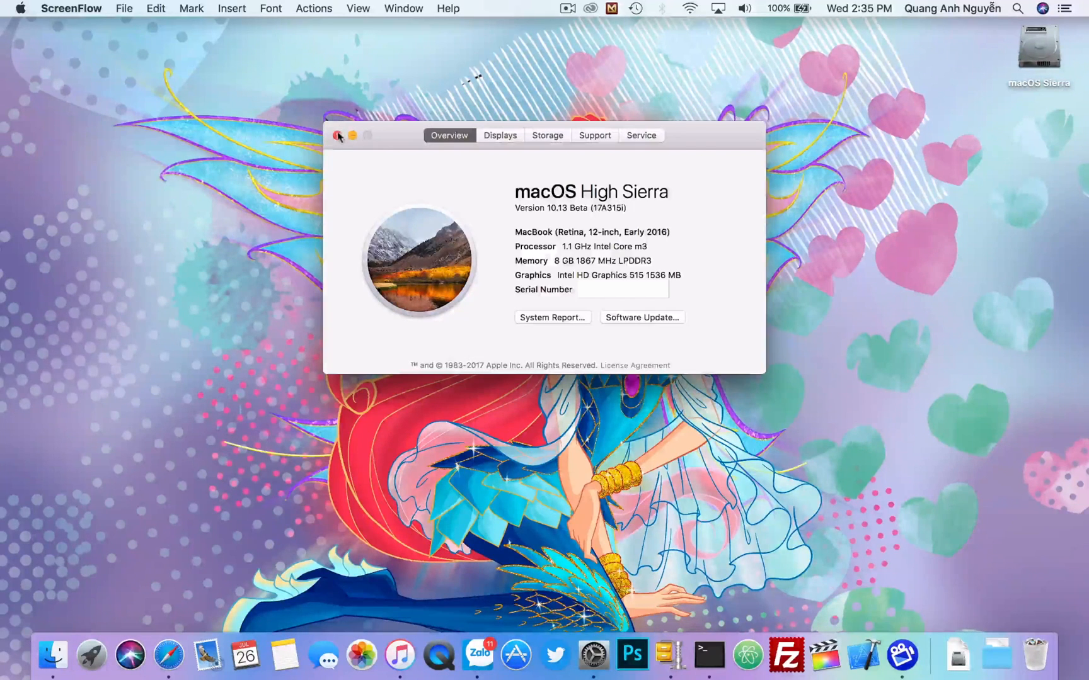
click(340, 136)
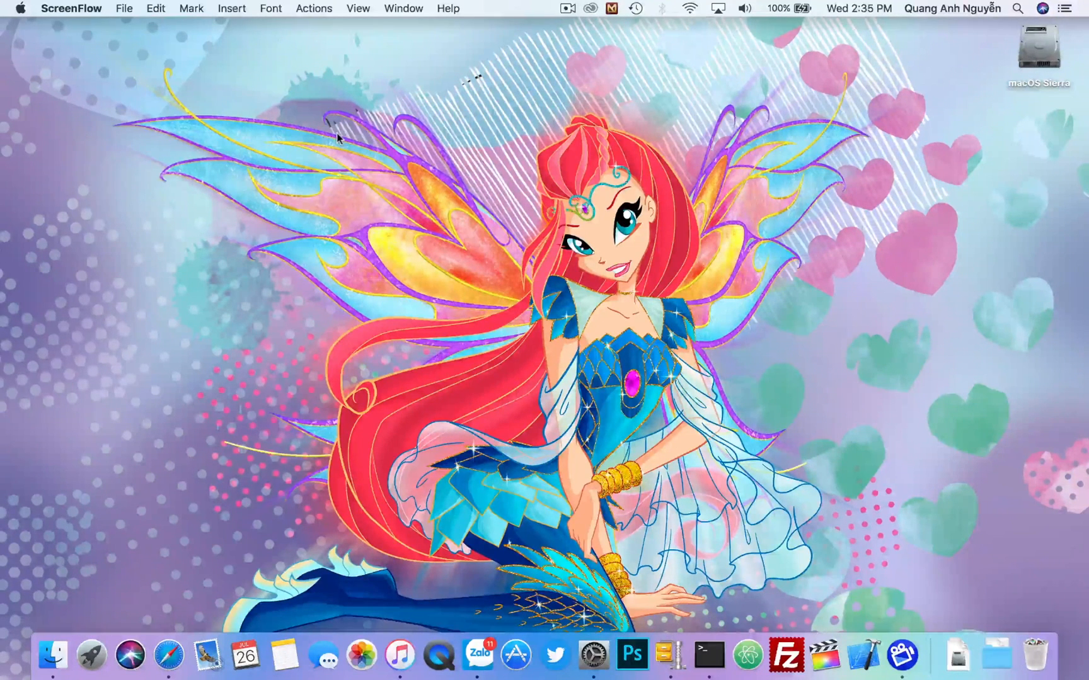
Add the Vietnamese Telex input source in Keyboard preferences and close the window.
click(167, 655)
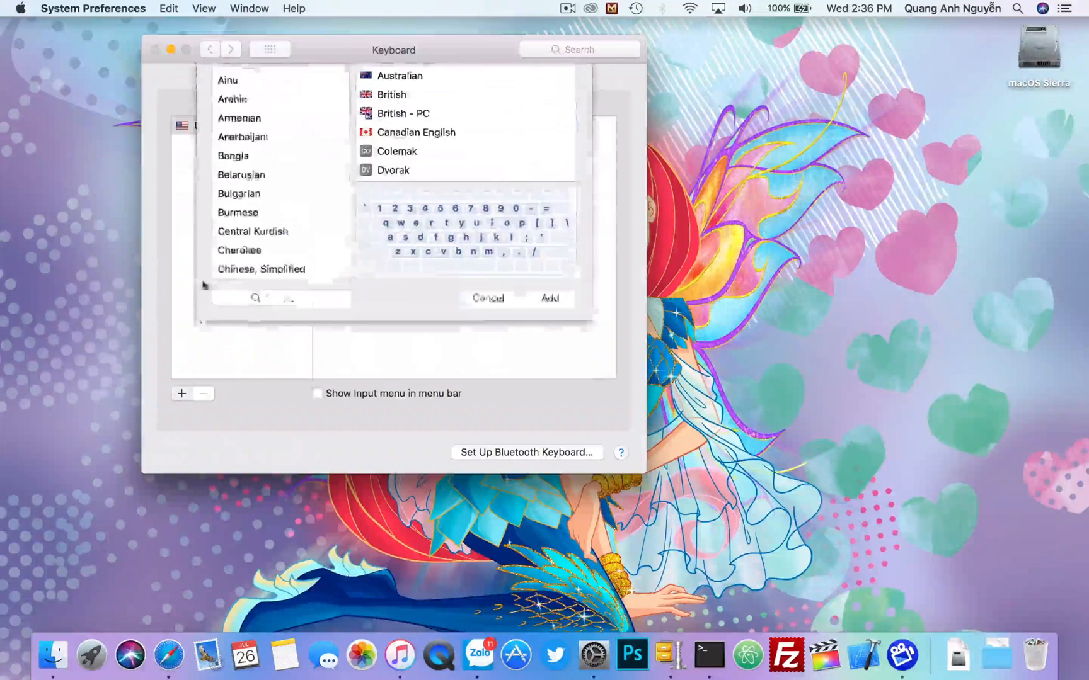
click(244, 124)
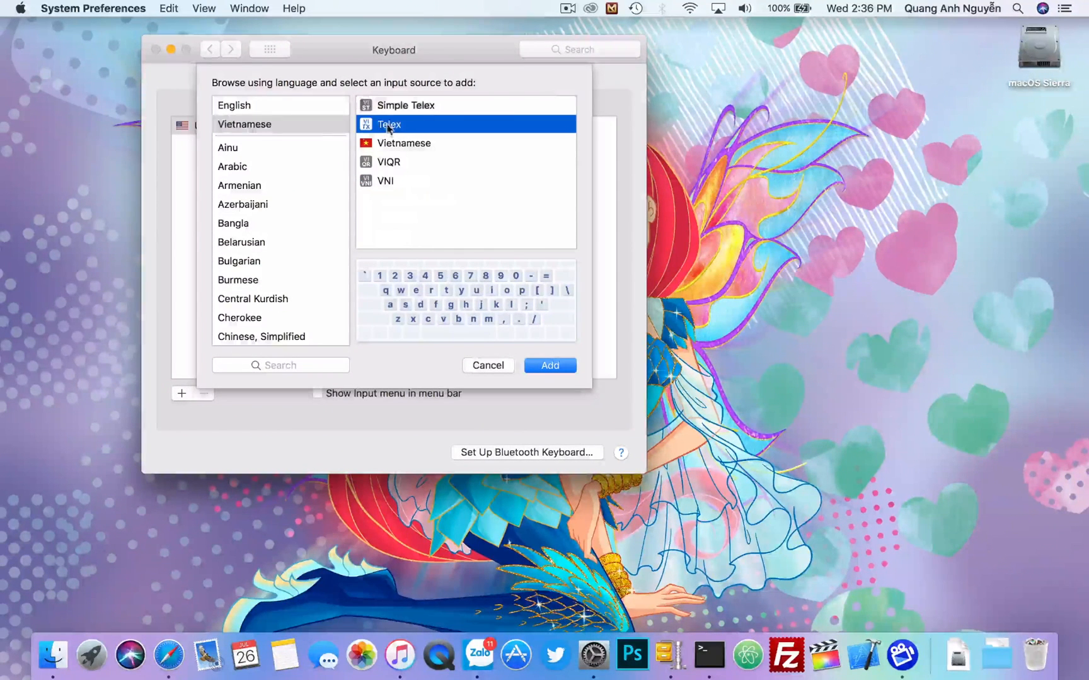
click(550, 365)
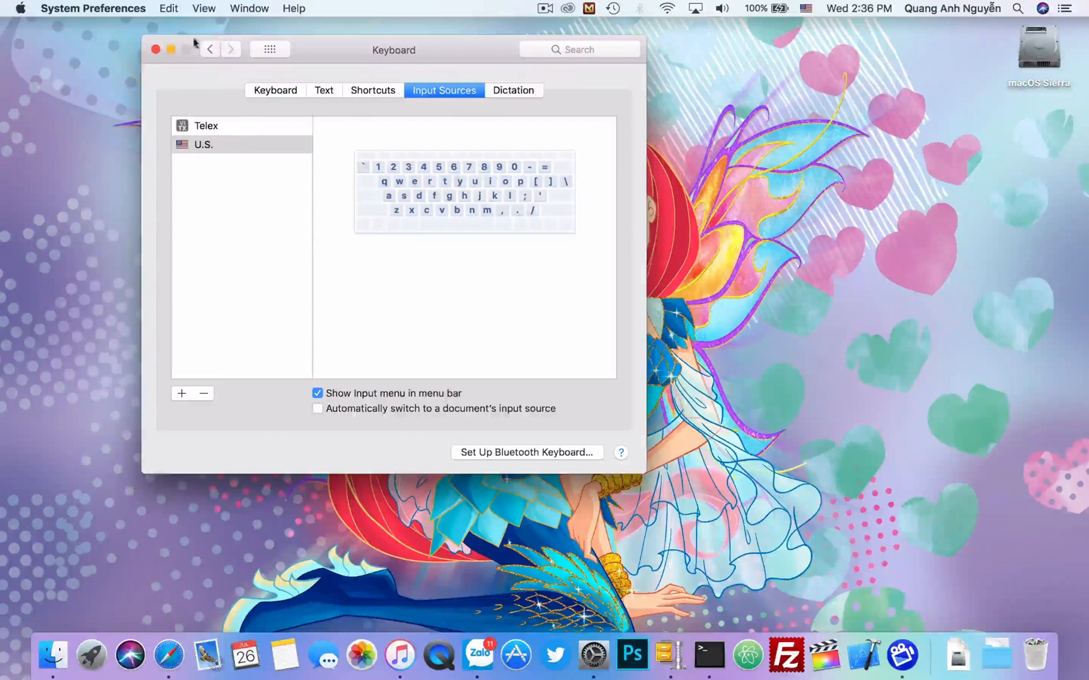
click(155, 49)
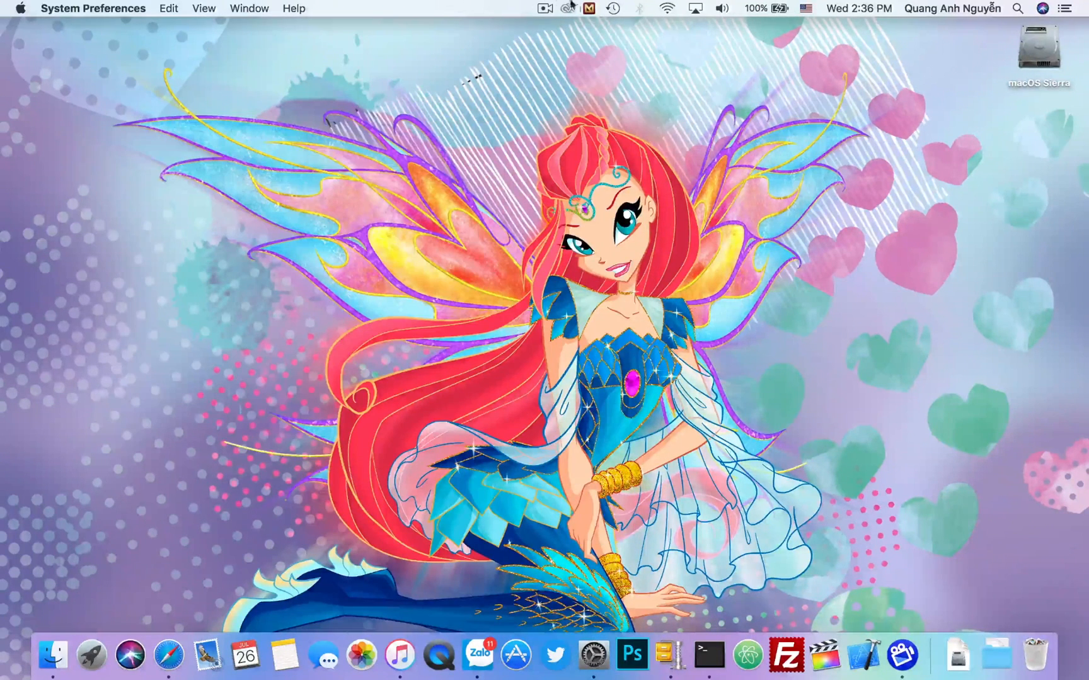
Launch Safari and close the empty Favorites tab.
click(589, 8)
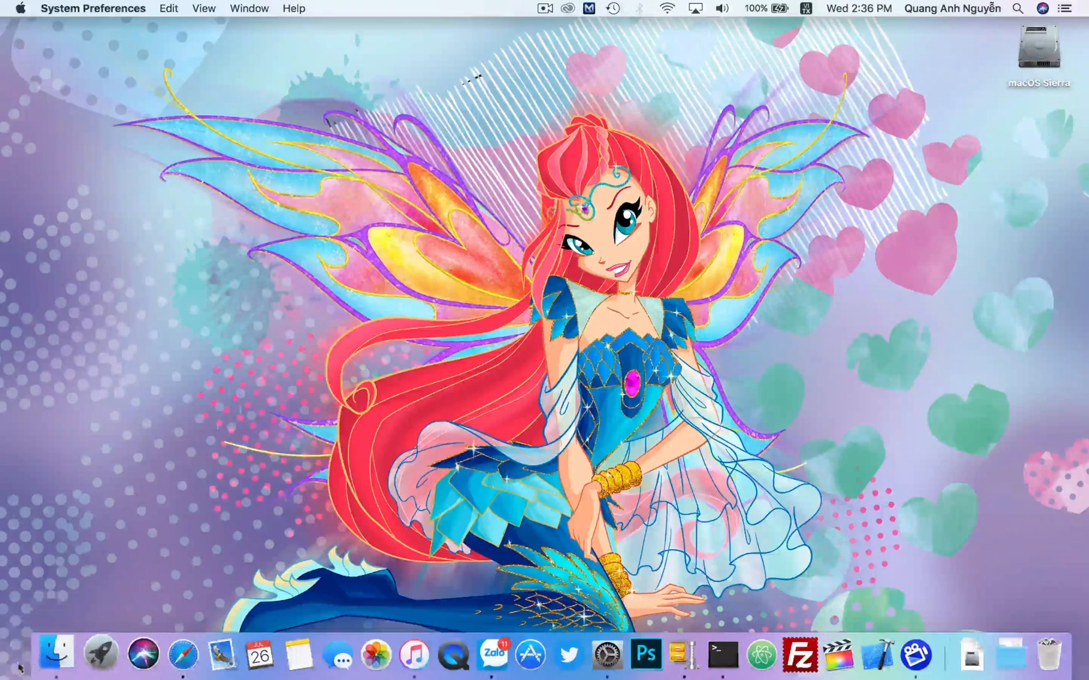
click(182, 653)
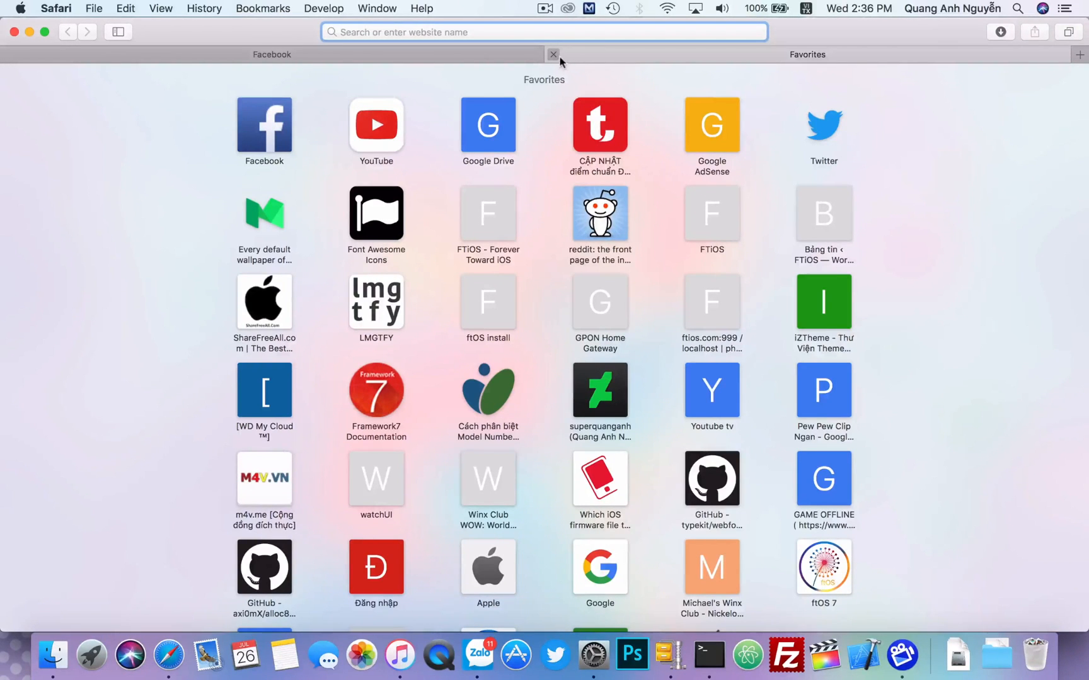
click(271, 55)
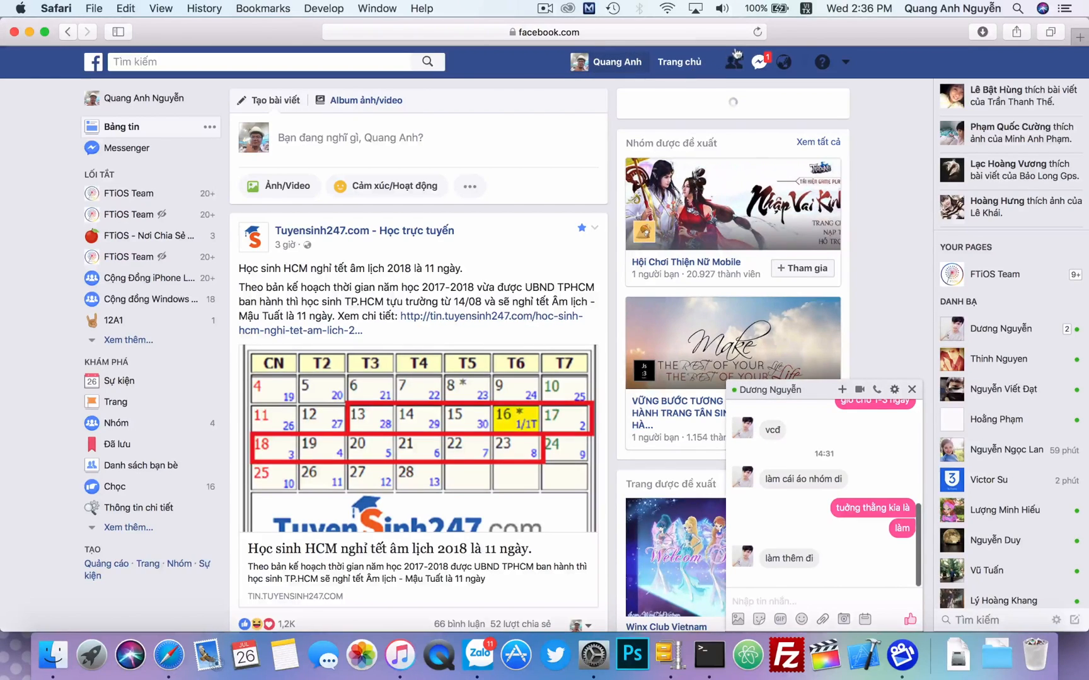
Focus the address bar and switch the input source to U.S. from the menu bar.
click(542, 32)
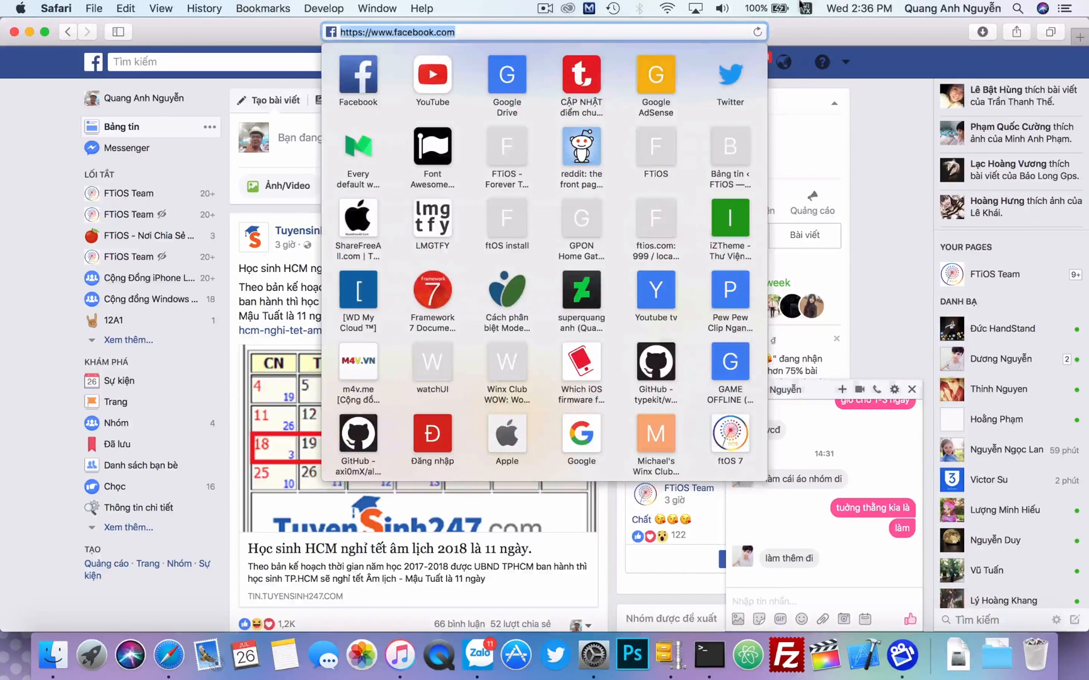
click(805, 8)
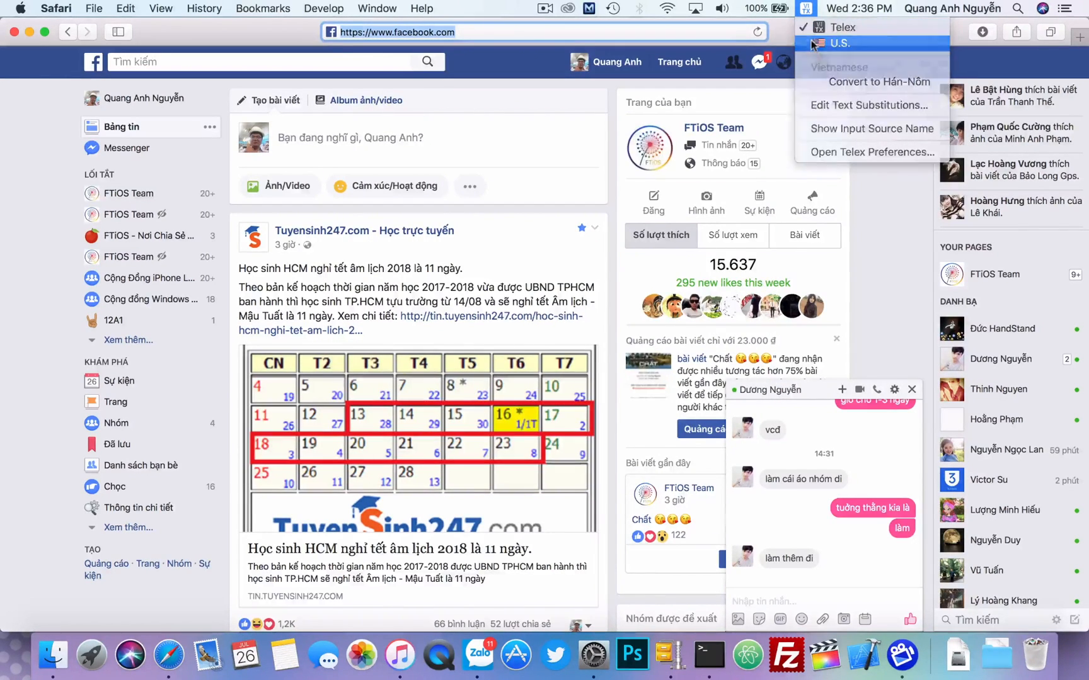
click(837, 43)
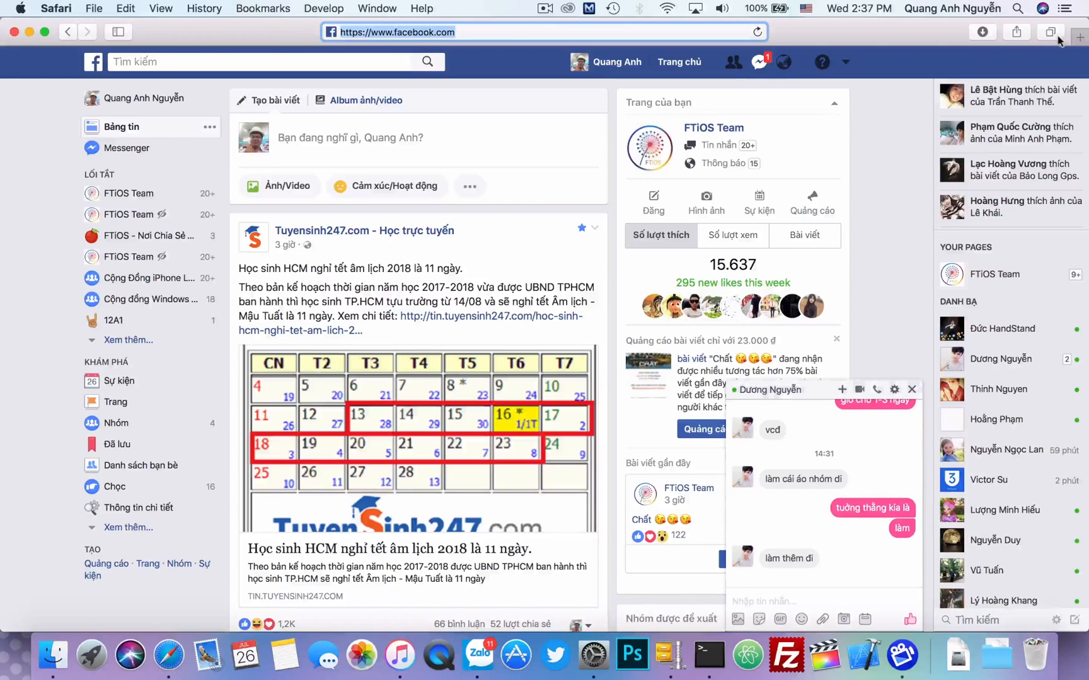
click(1080, 31)
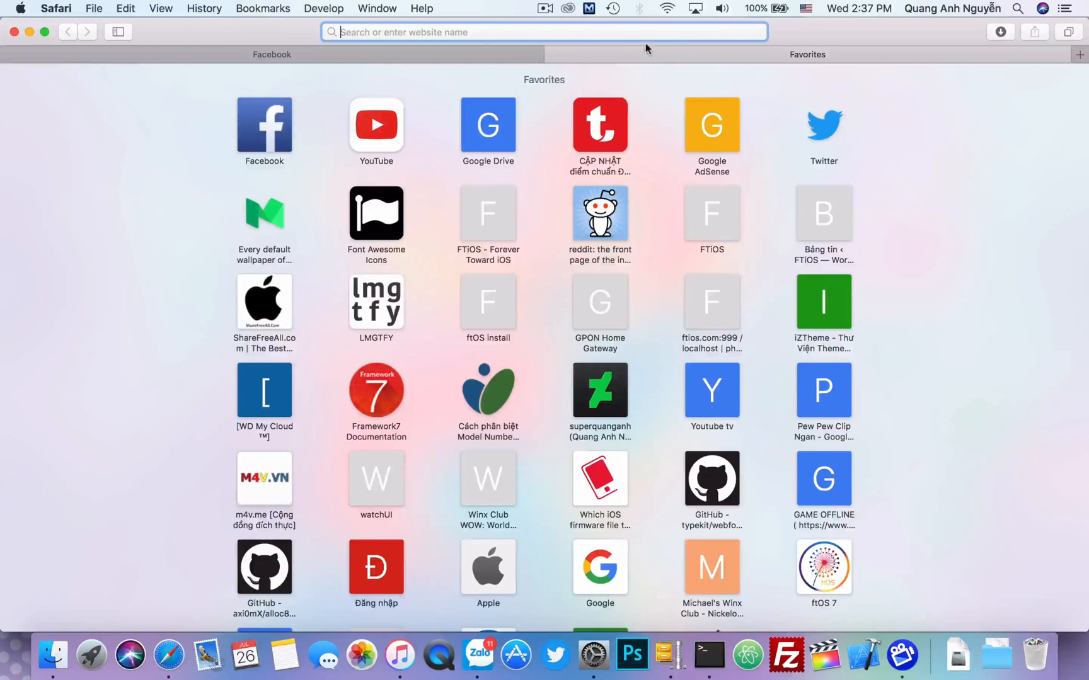
text(kndfkngjfsg)
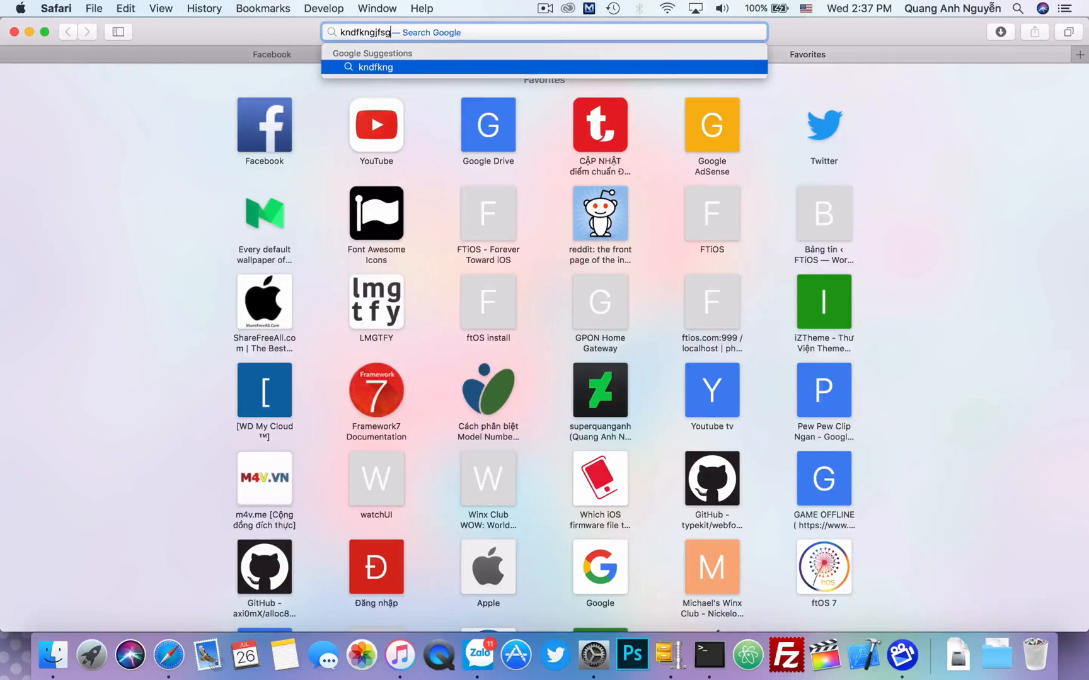
text(slfnkanfgs.ndf.)
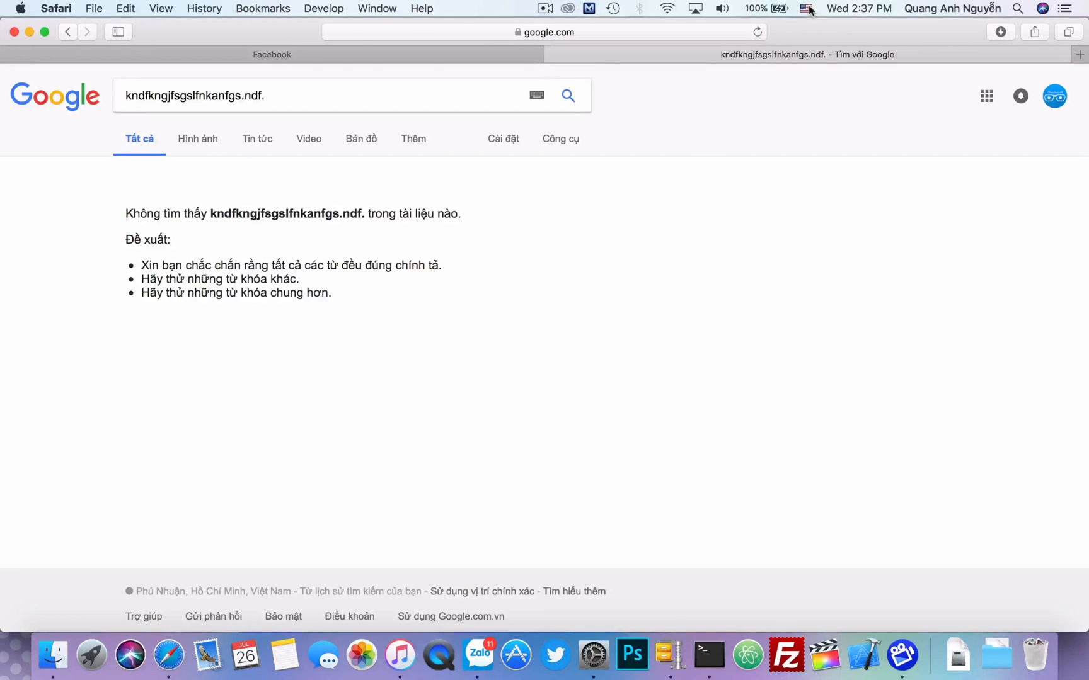
click(805, 8)
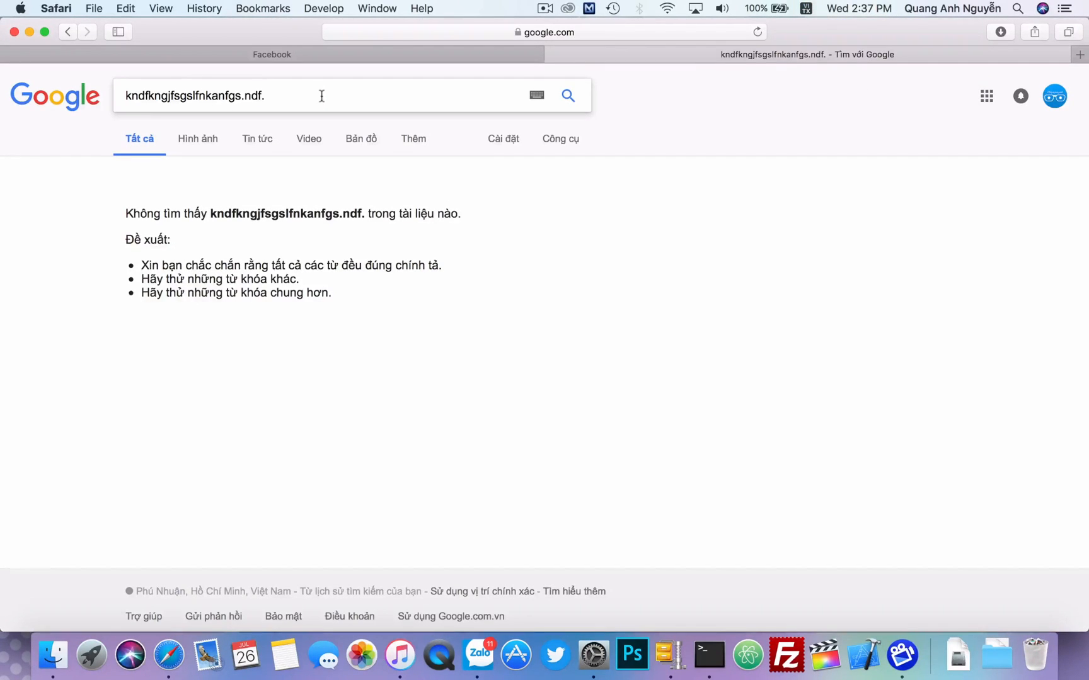
text(aaaaaaaaaaa)
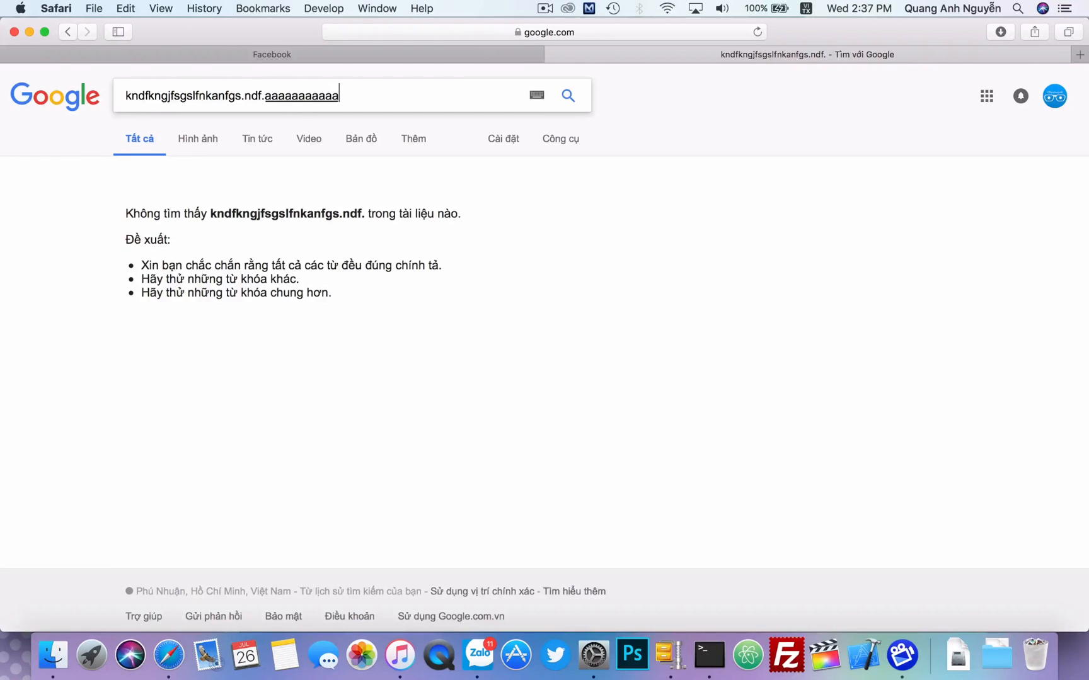
text(ccc)
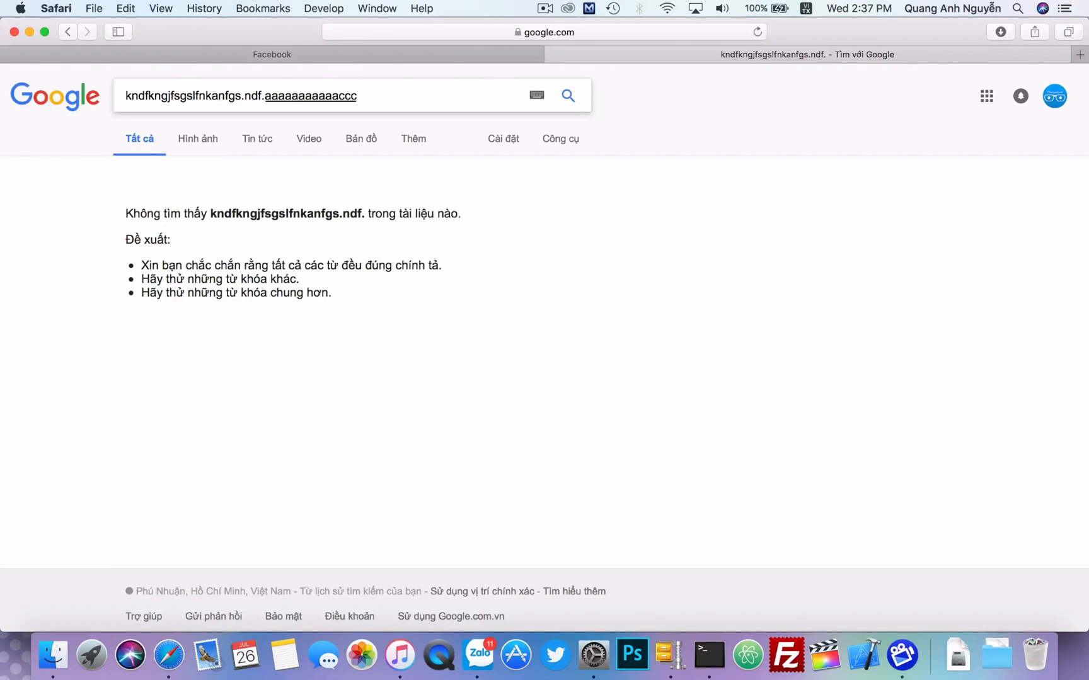
text(c)
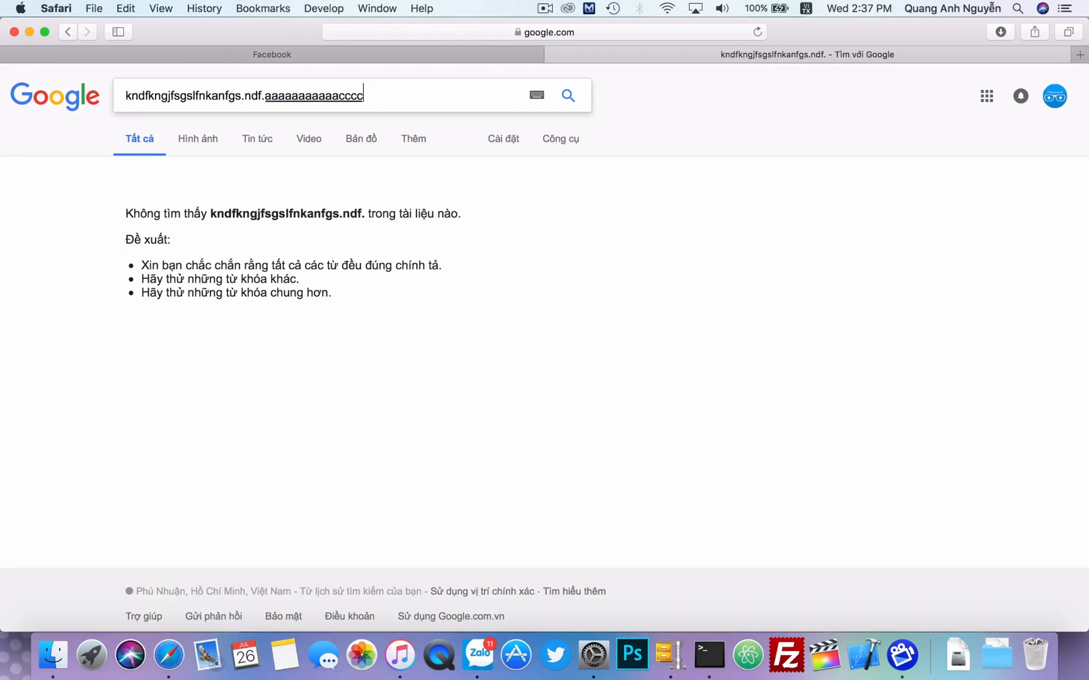
click(805, 9)
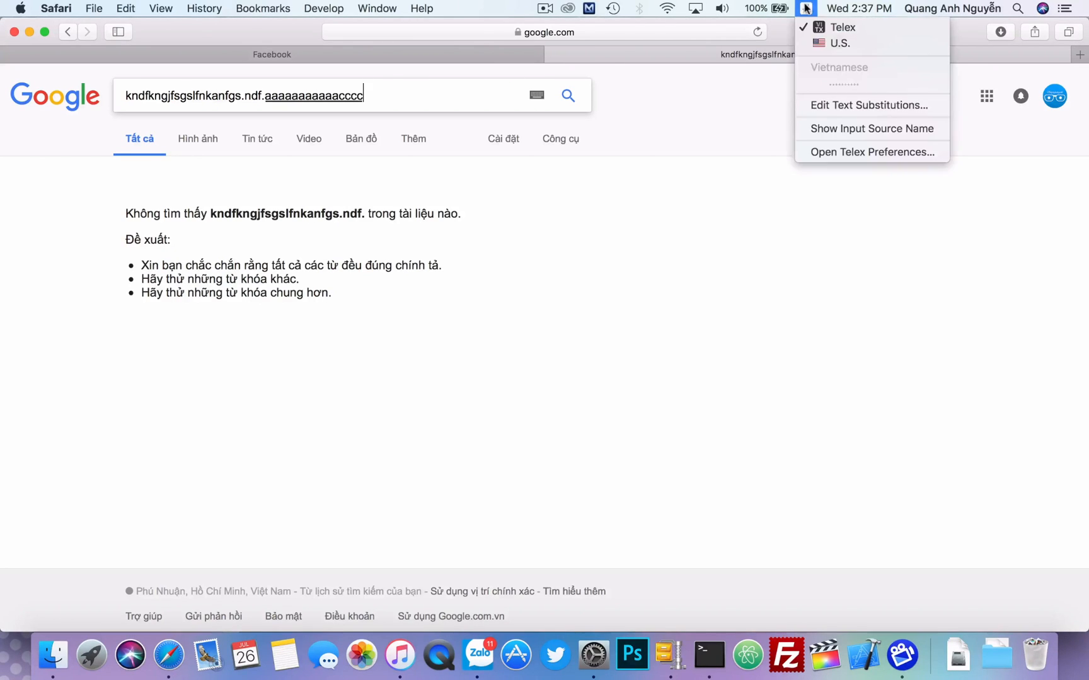
click(838, 42)
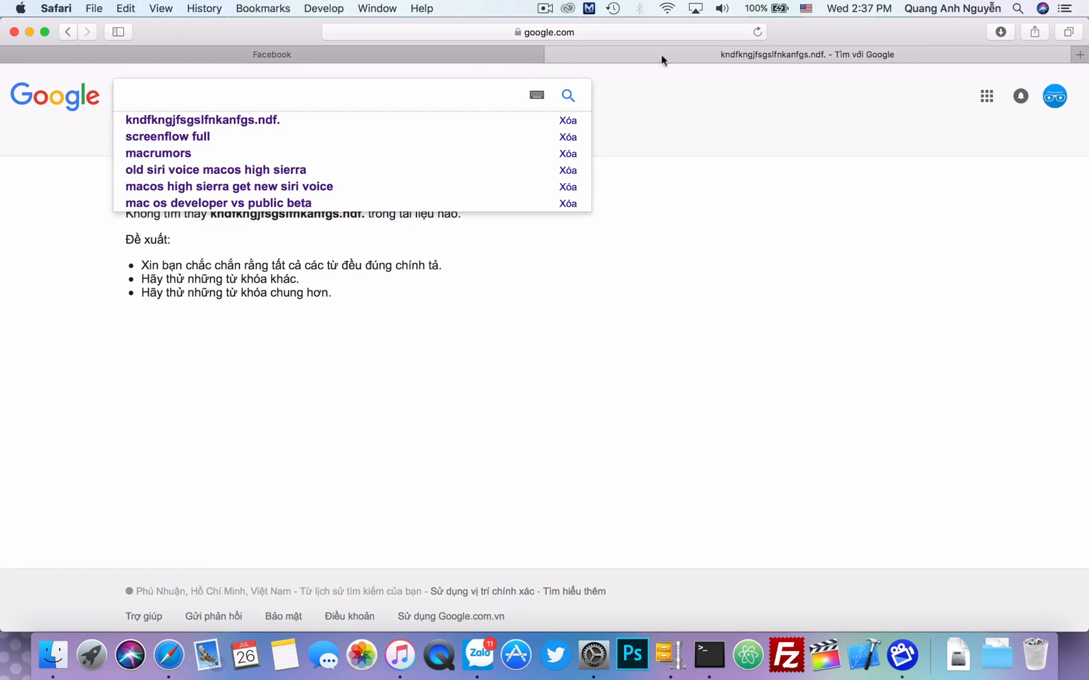
click(271, 54)
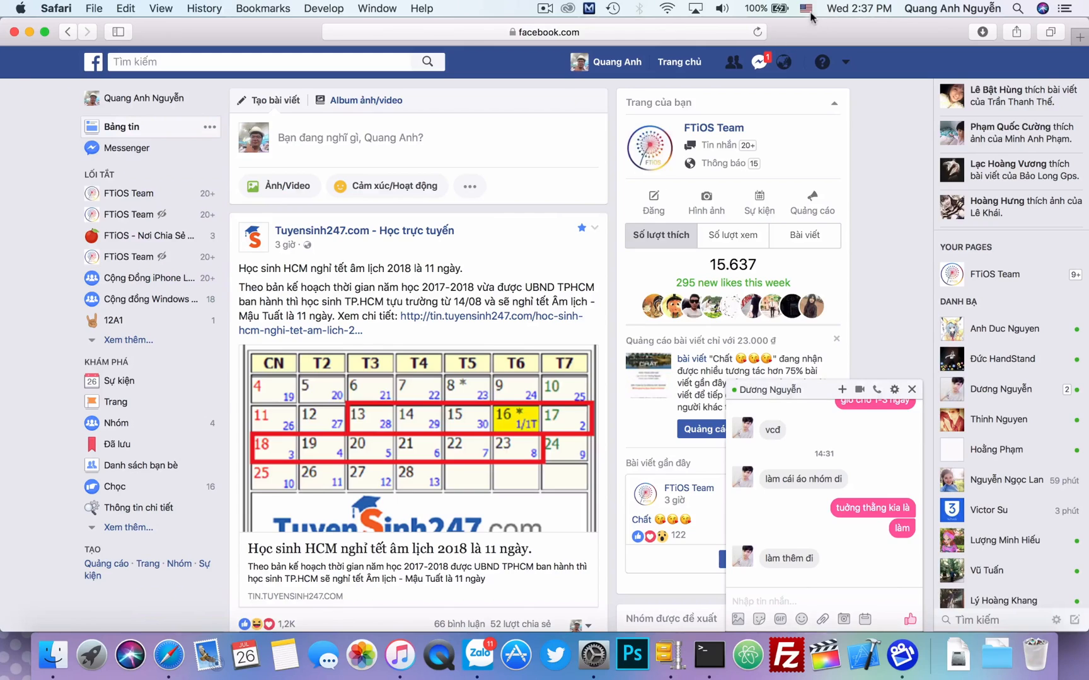
click(805, 8)
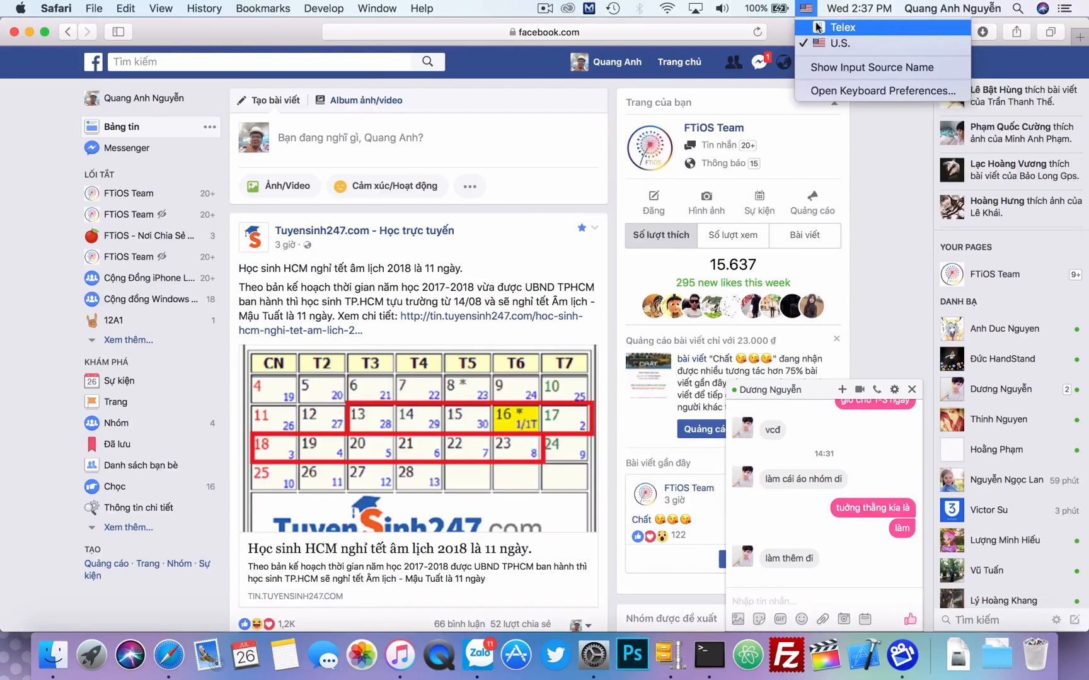
click(841, 27)
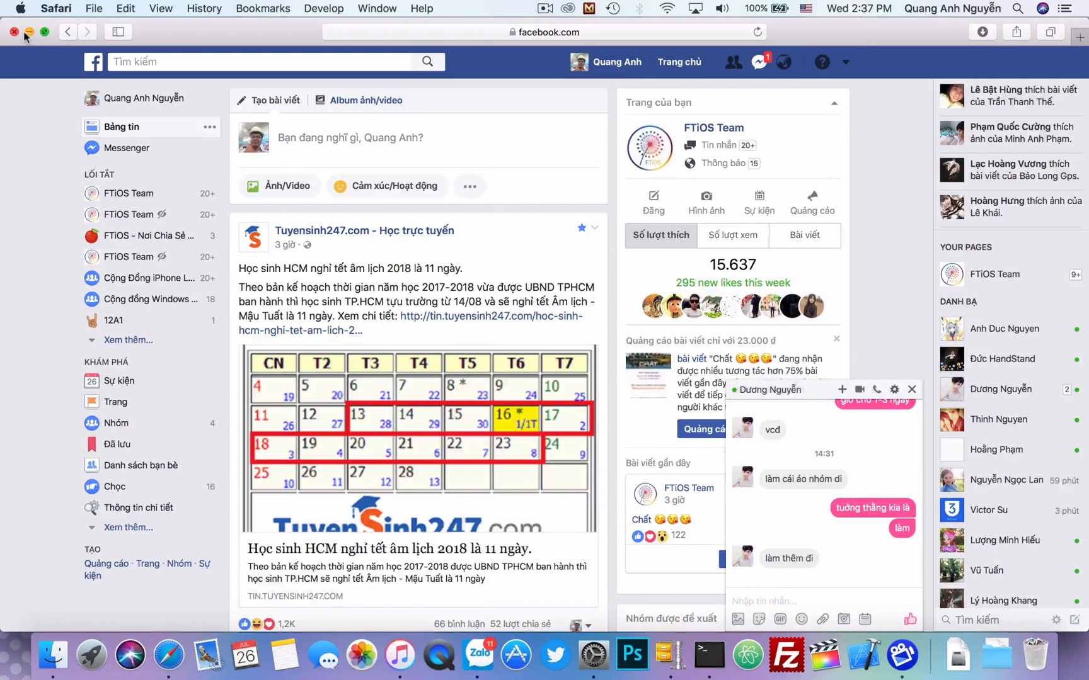
Close the Facebook Safari window and ask Siri 'What's the way to today'.
click(29, 32)
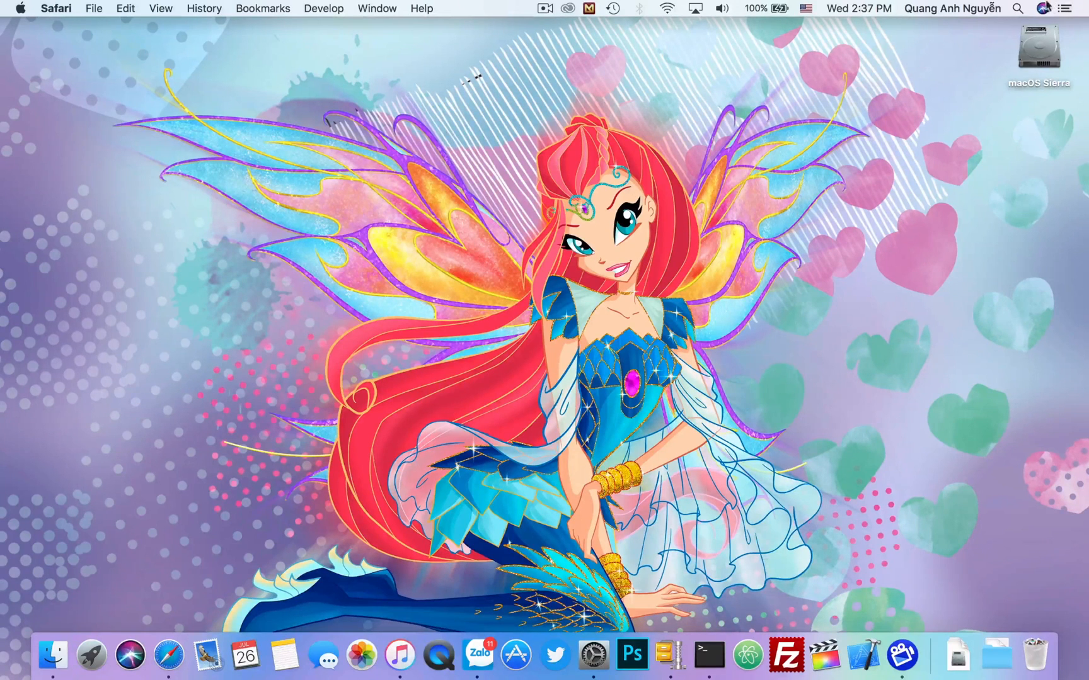
click(1040, 8)
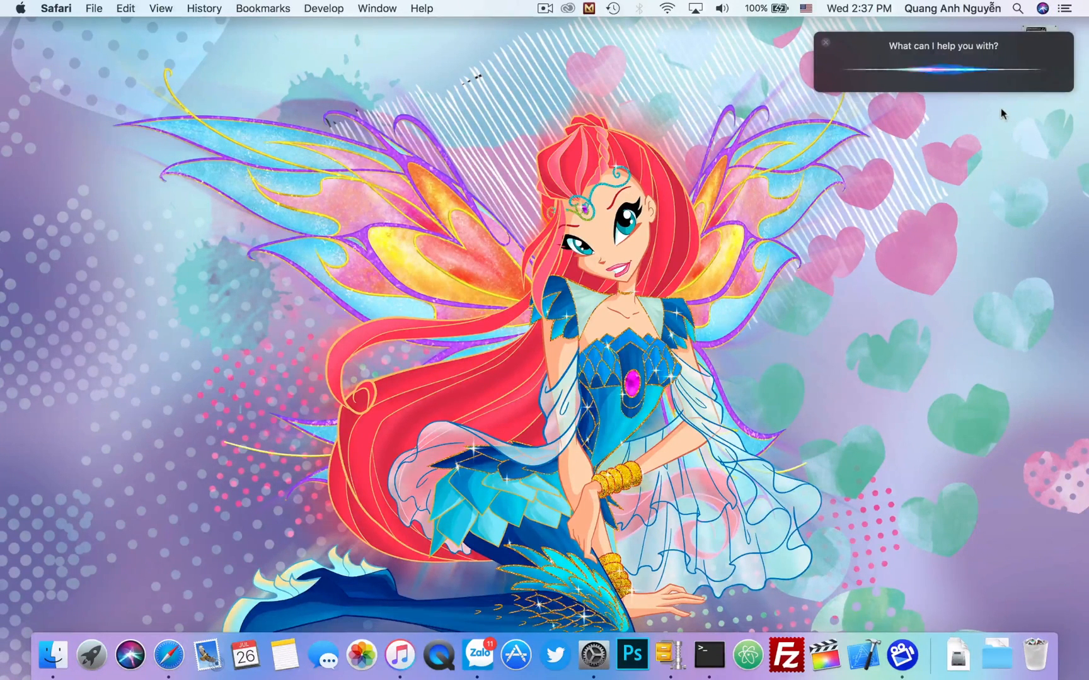
text(What's the way to today)
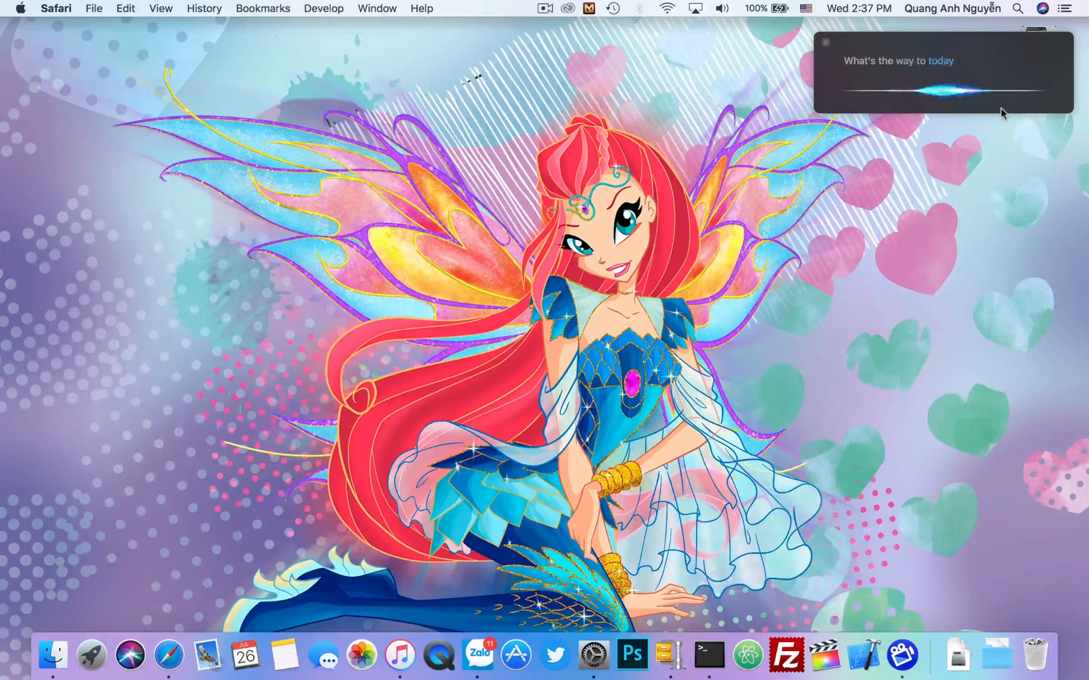
mouse_move(979, 107)
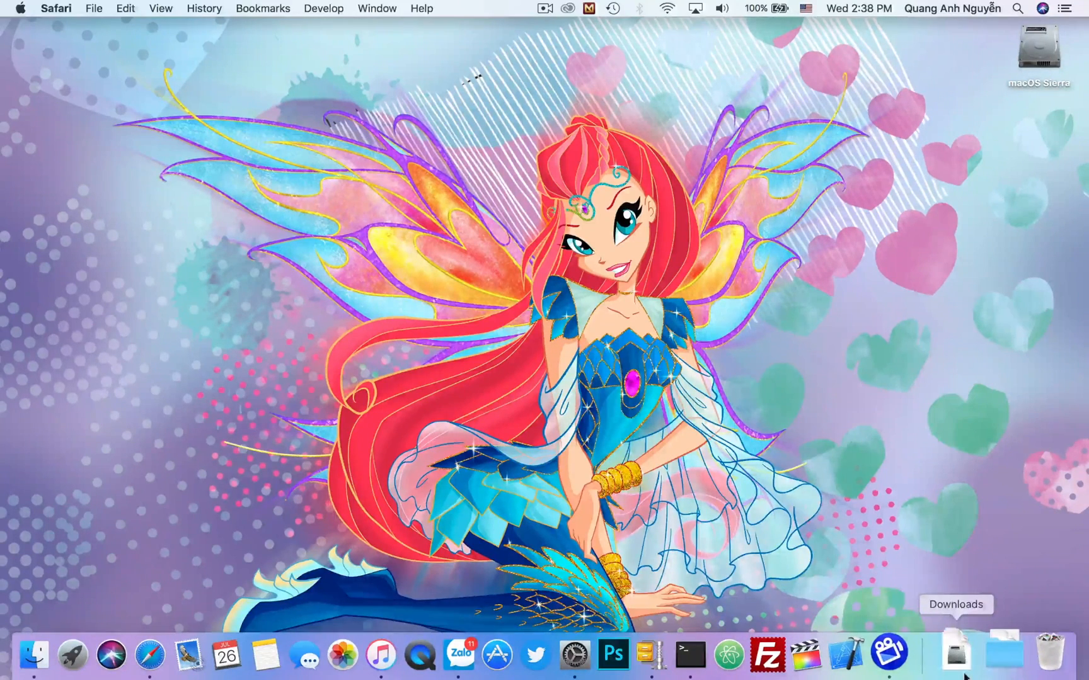
click(994, 654)
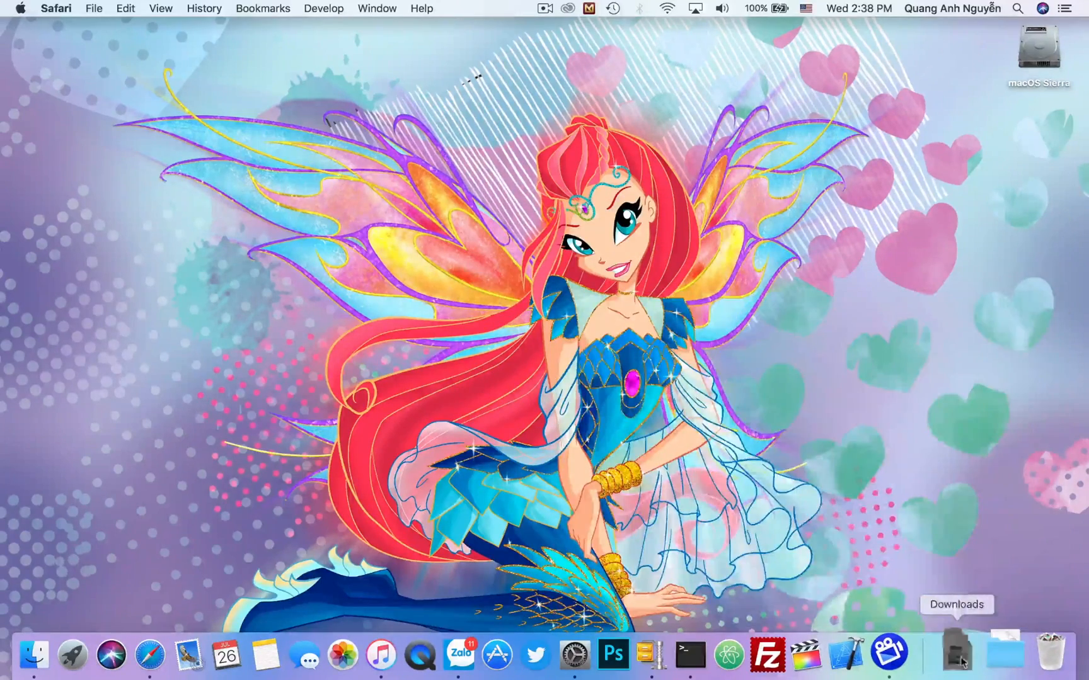
mouse_move(995, 653)
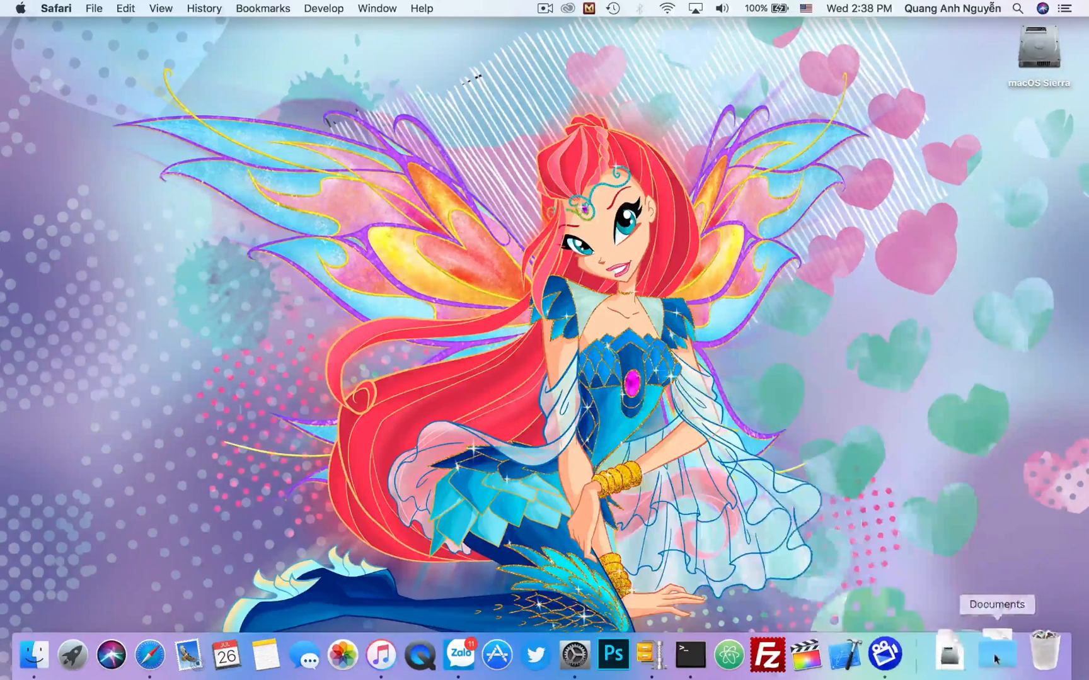
mouse_move(92, 654)
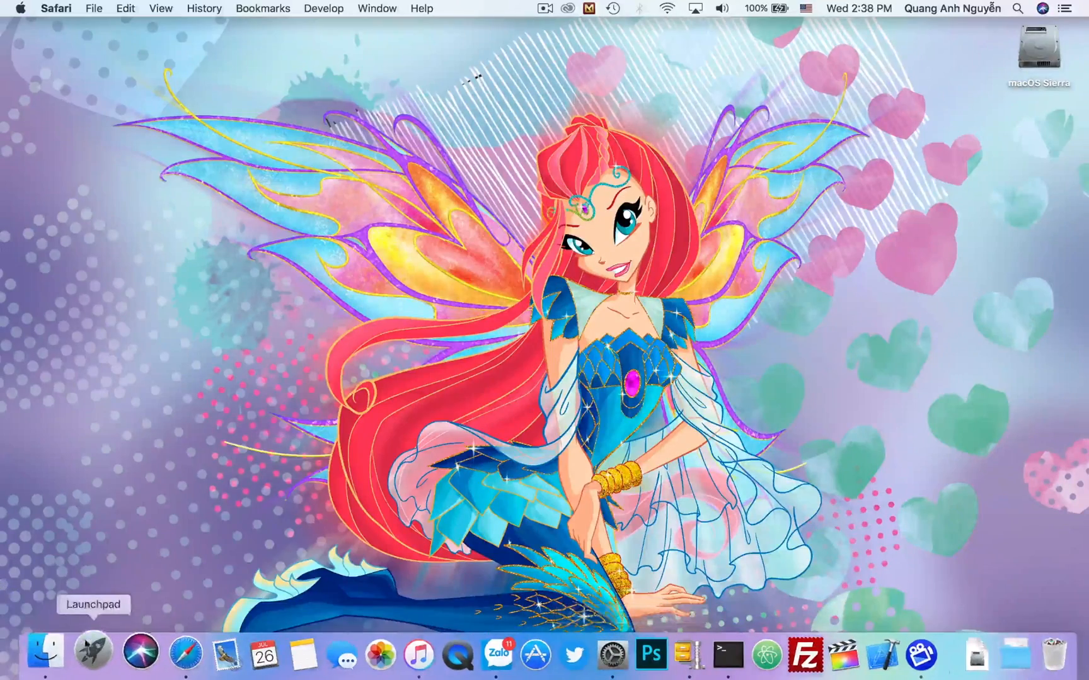
click(90, 653)
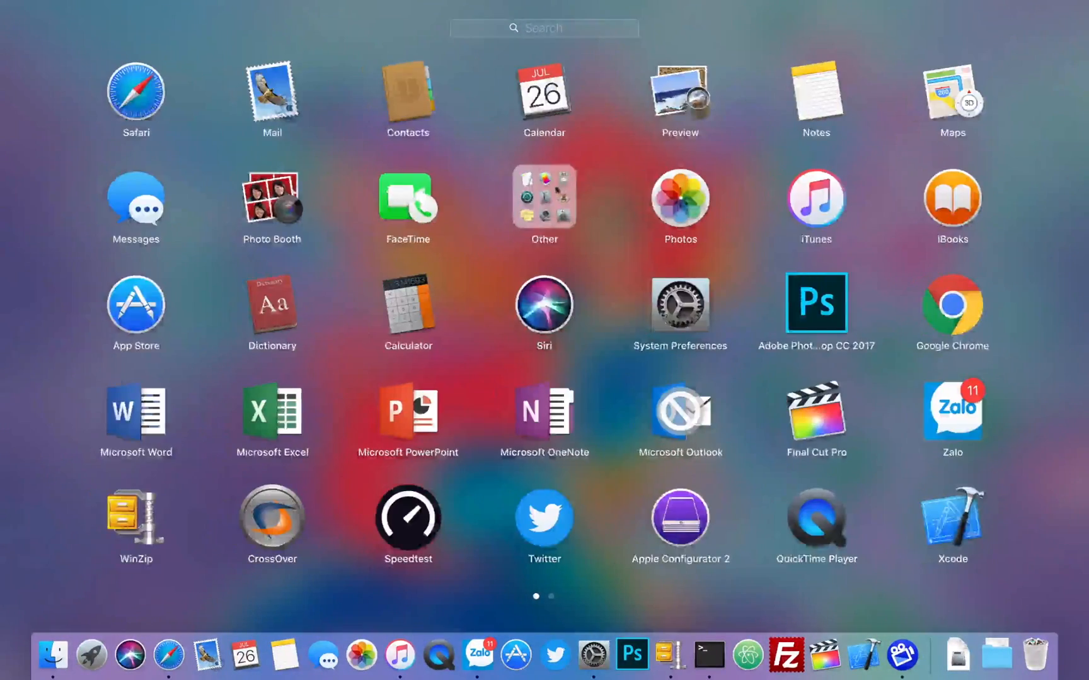
click(544, 197)
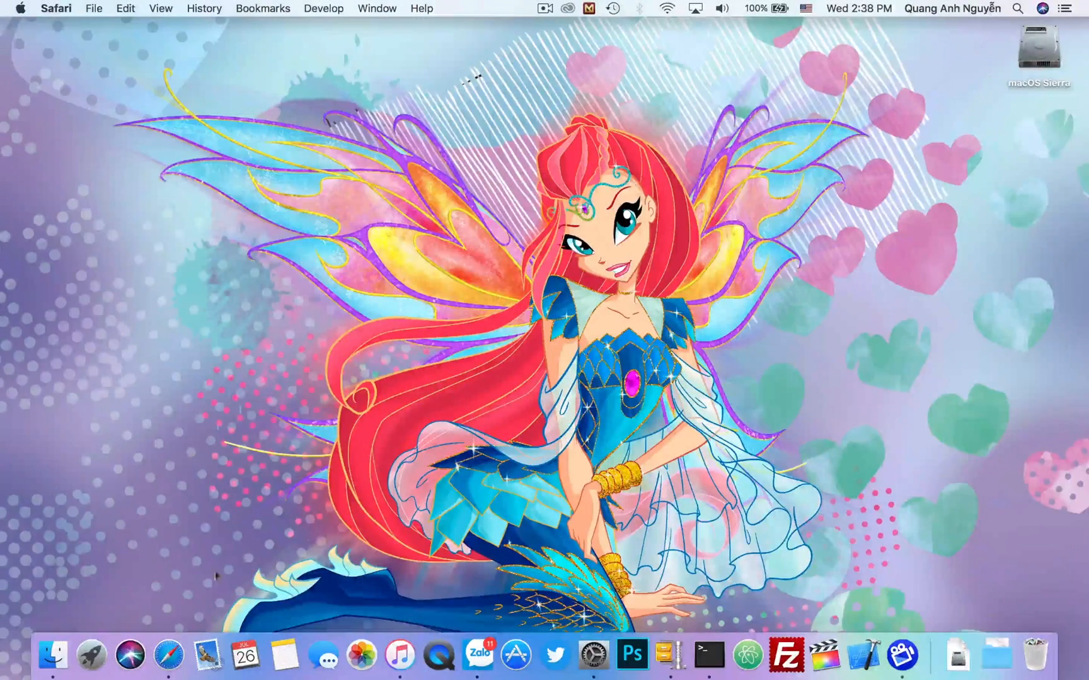
Change the Dock's minimize effect from Genie to Scale, previewing it on the music library window.
click(397, 655)
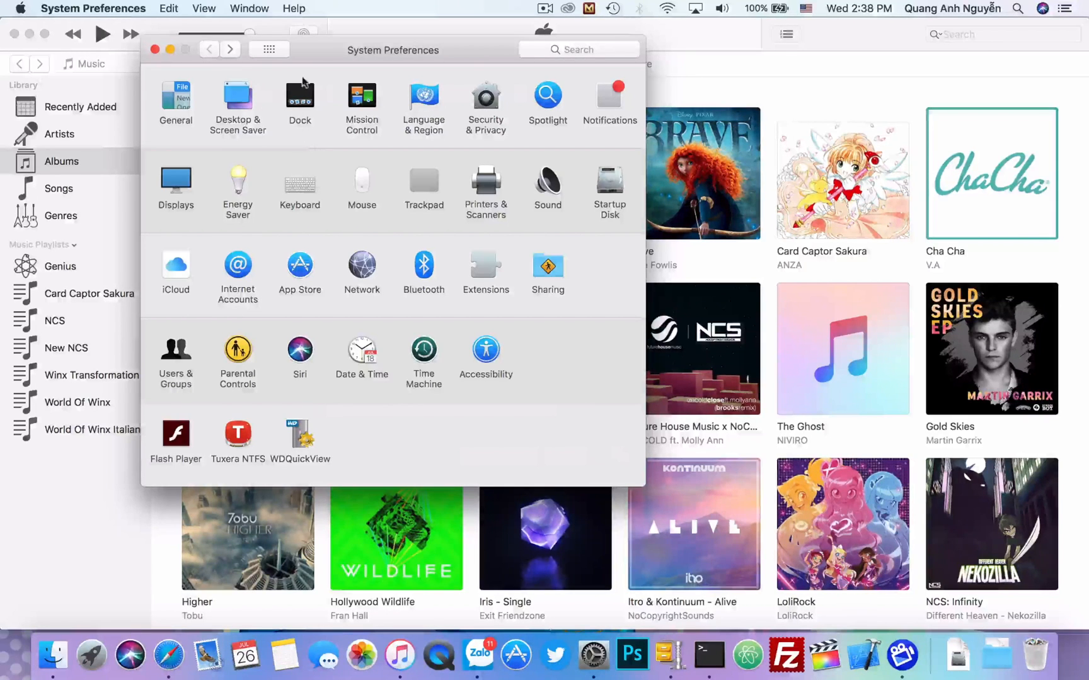
click(300, 102)
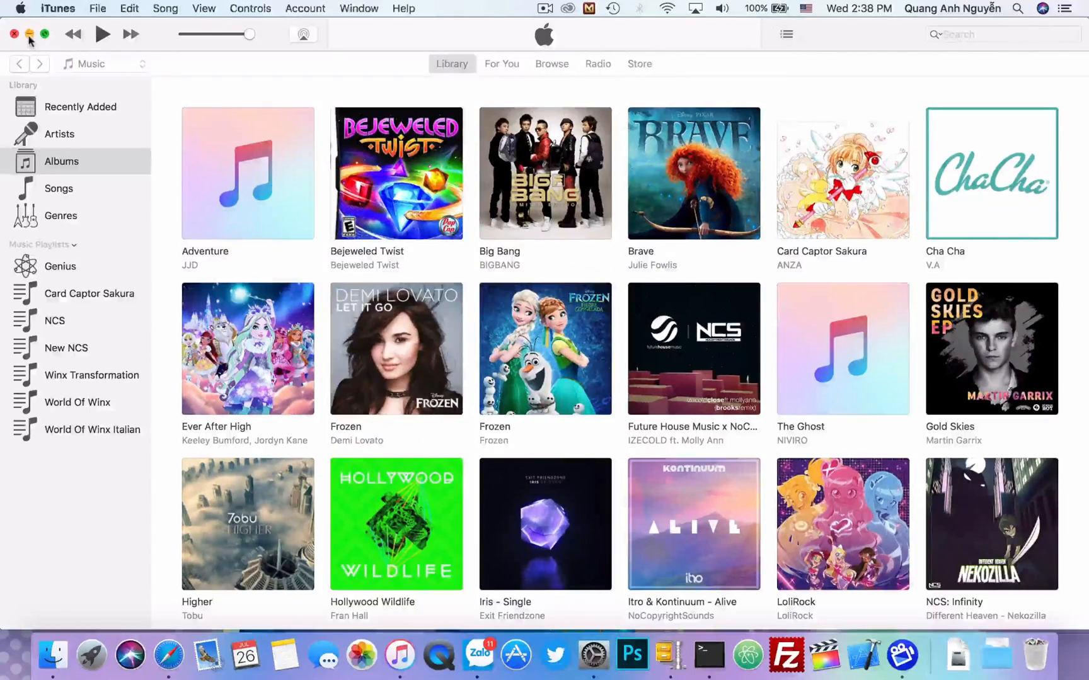
click(32, 35)
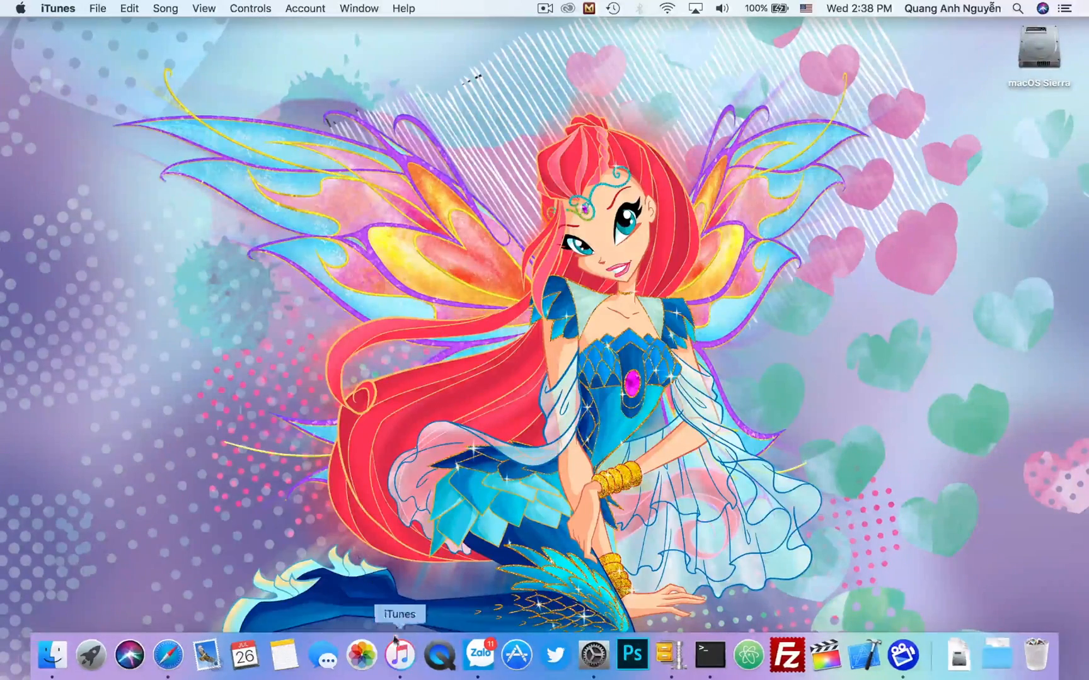
click(399, 653)
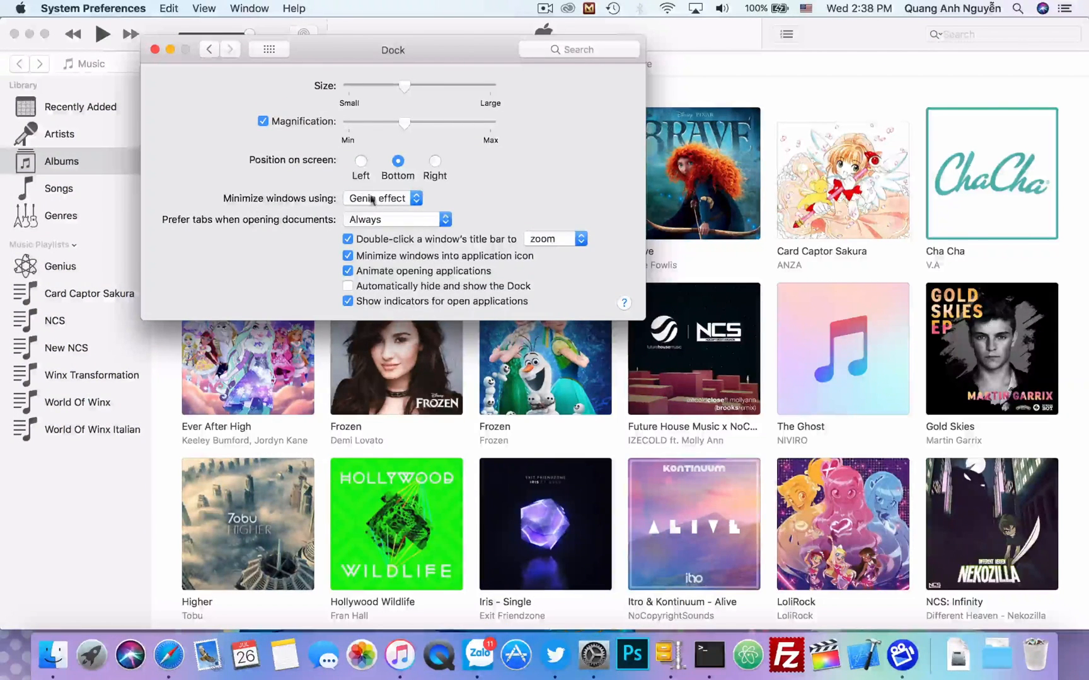
click(382, 198)
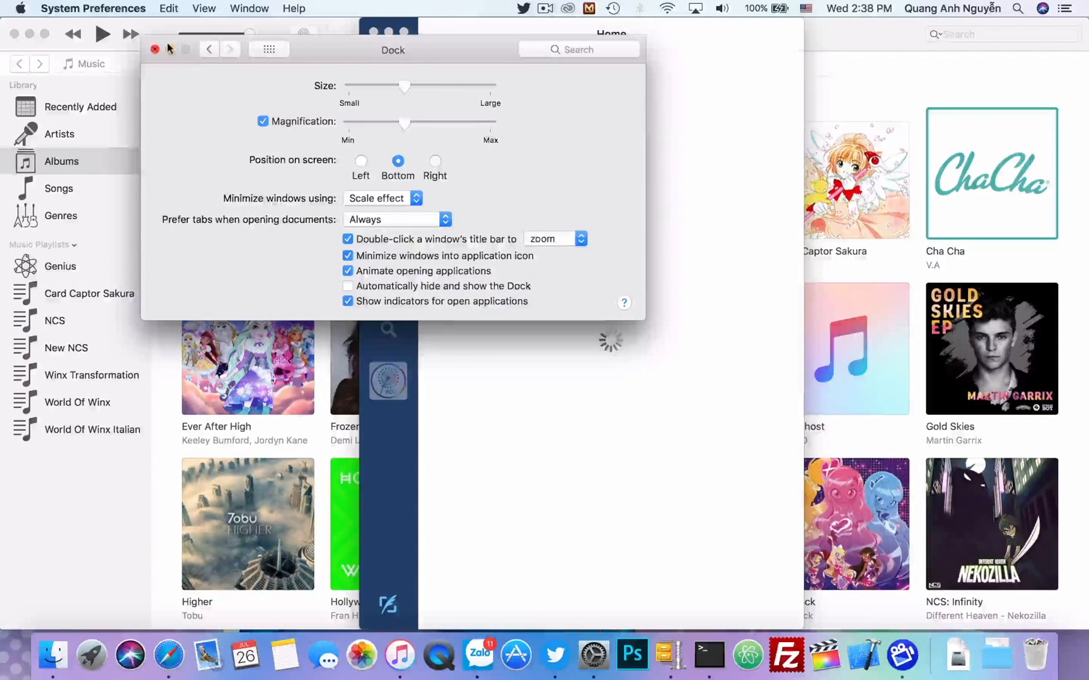
click(154, 49)
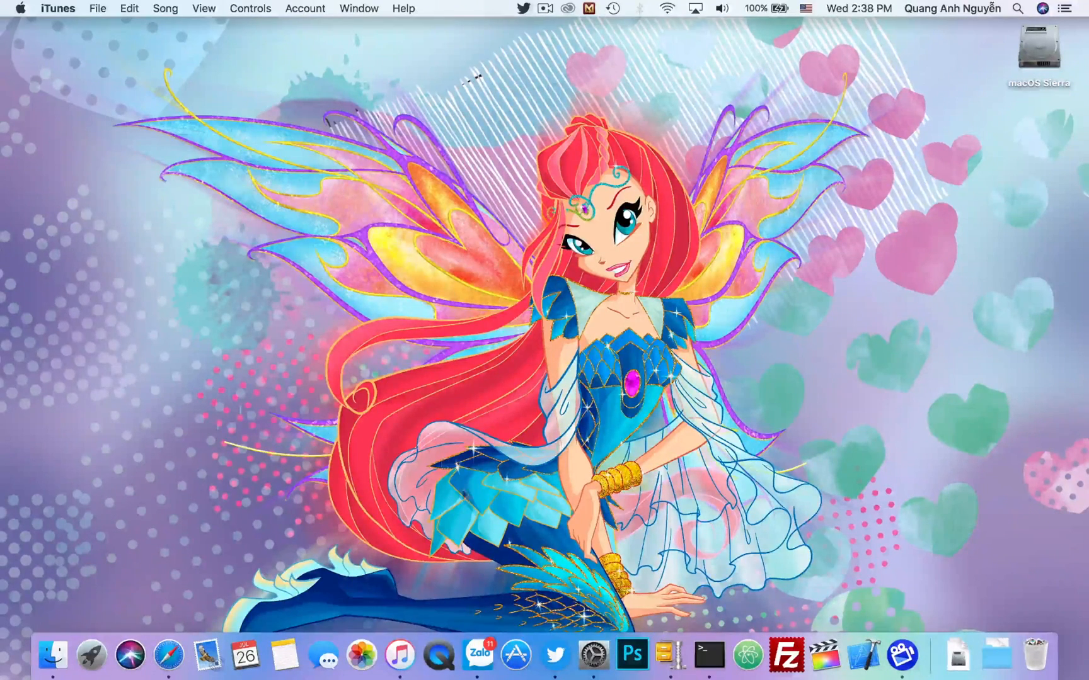
click(555, 654)
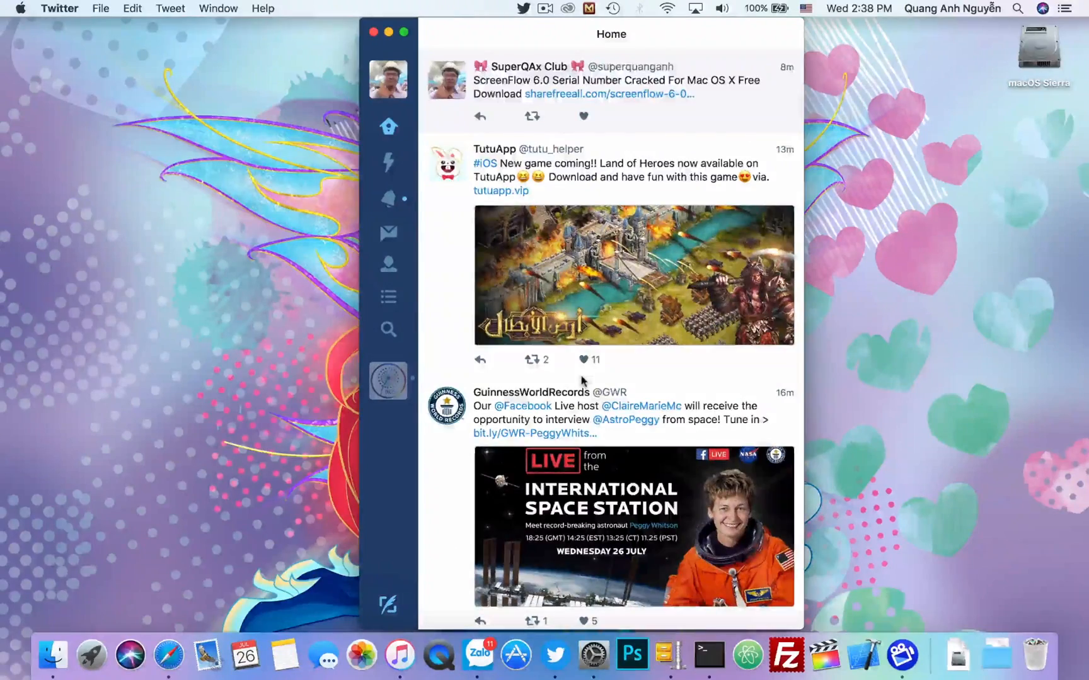
scroll(down, 3)
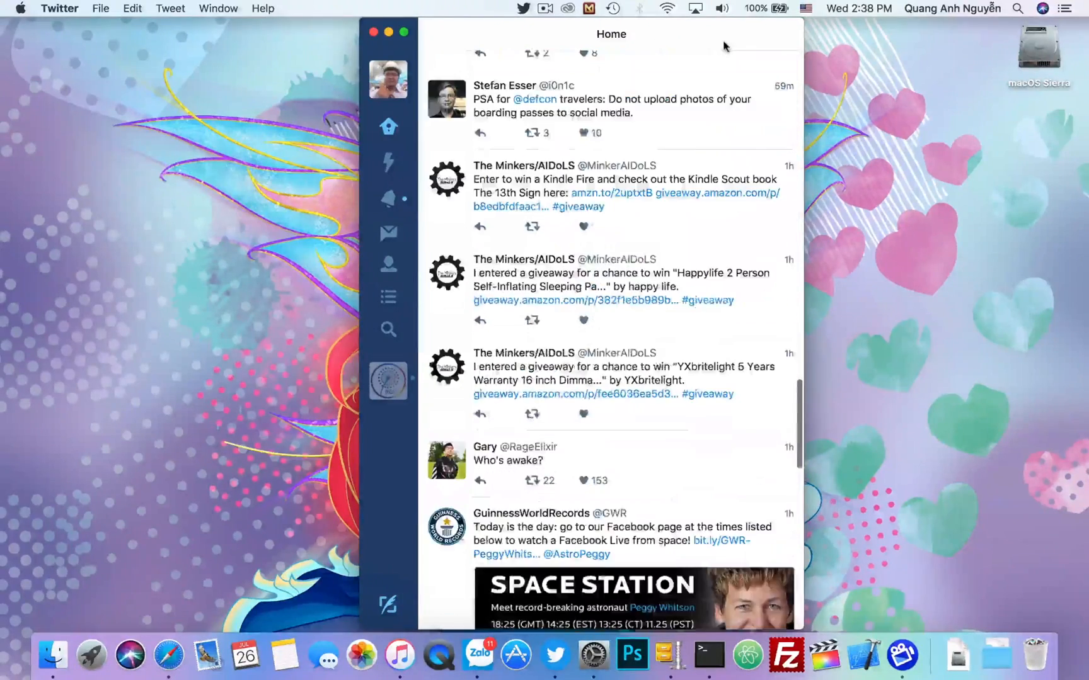
scroll(down, 3)
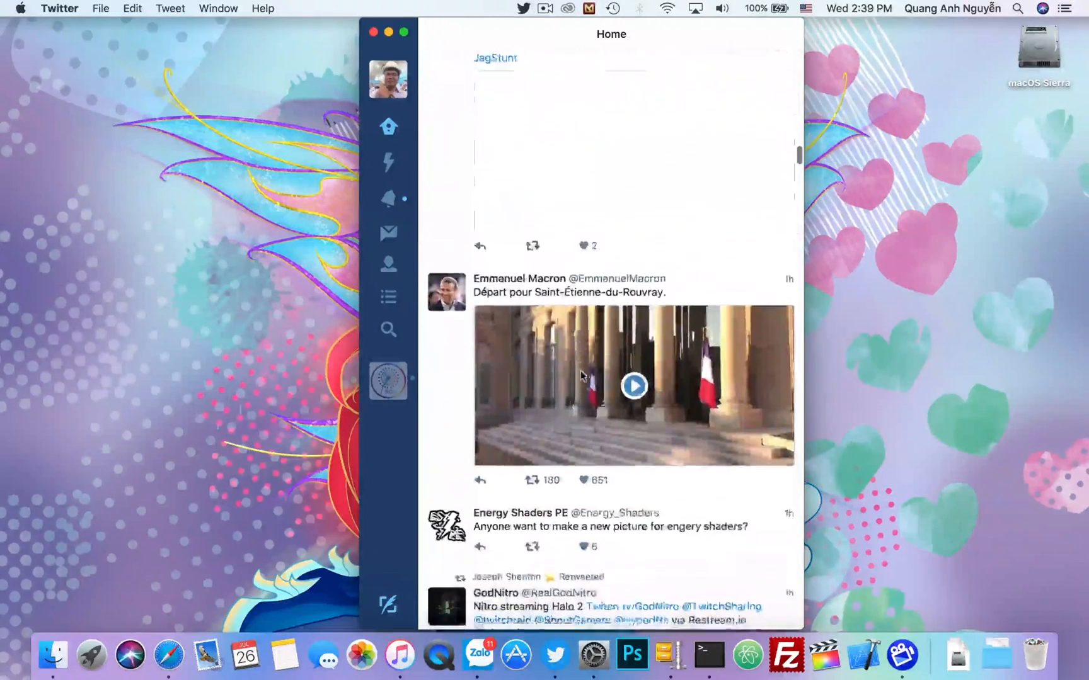
scroll(down, 3)
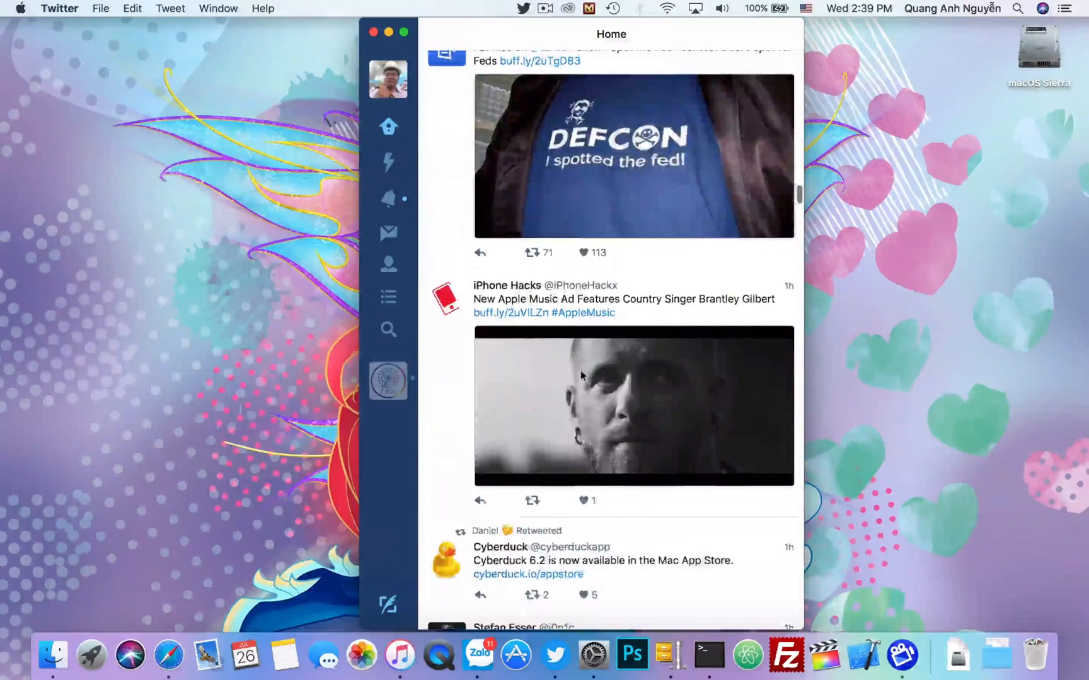
click(372, 32)
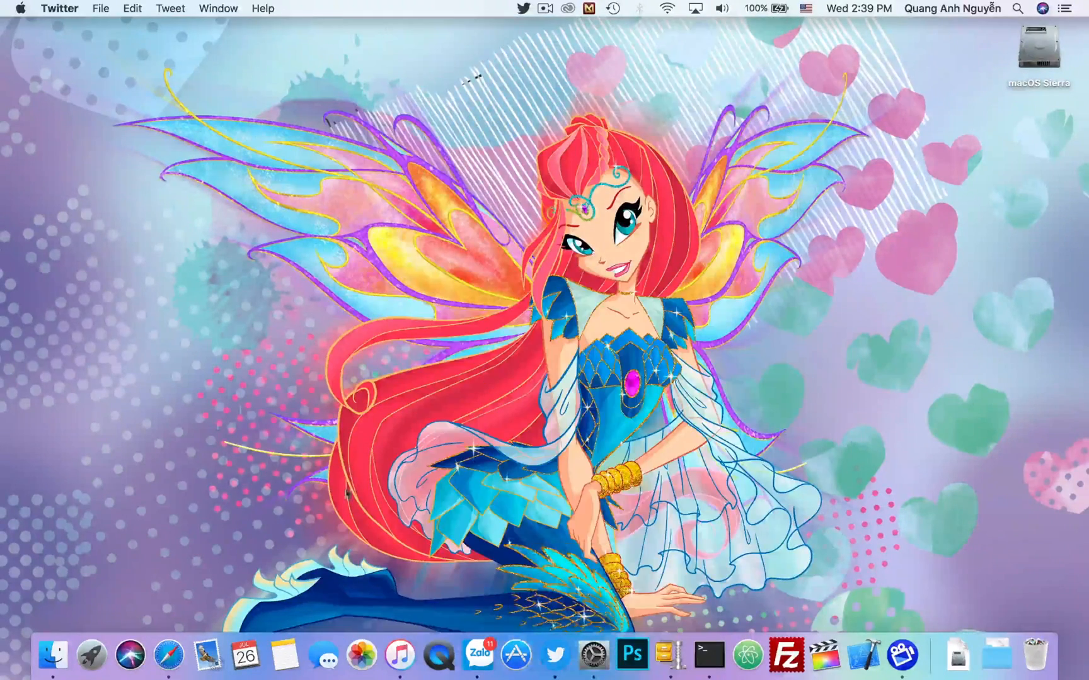
Browse both Launchpad pages and dismiss the Microsoft Outlook incompatibility alert.
click(91, 653)
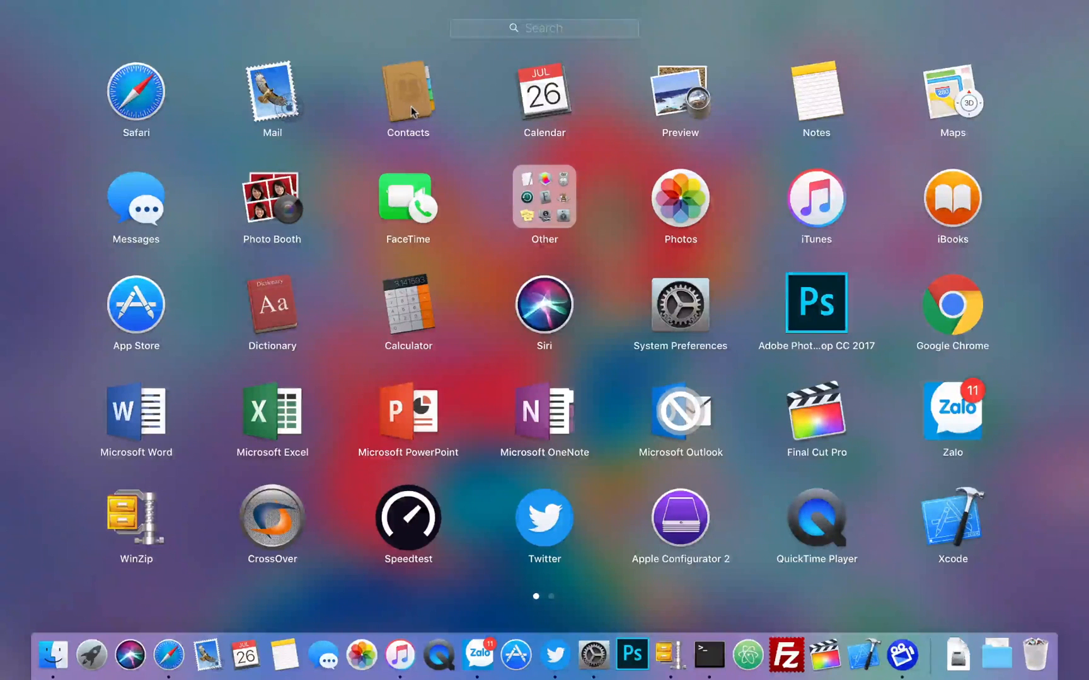
mouse_move(413, 101)
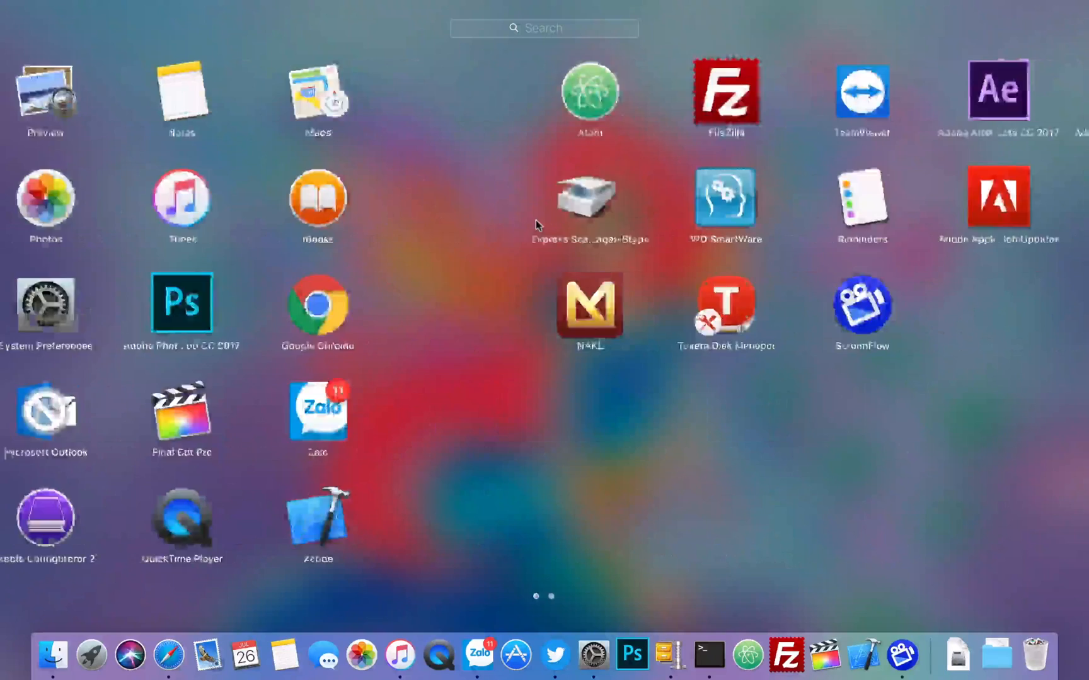
scroll(left, 3)
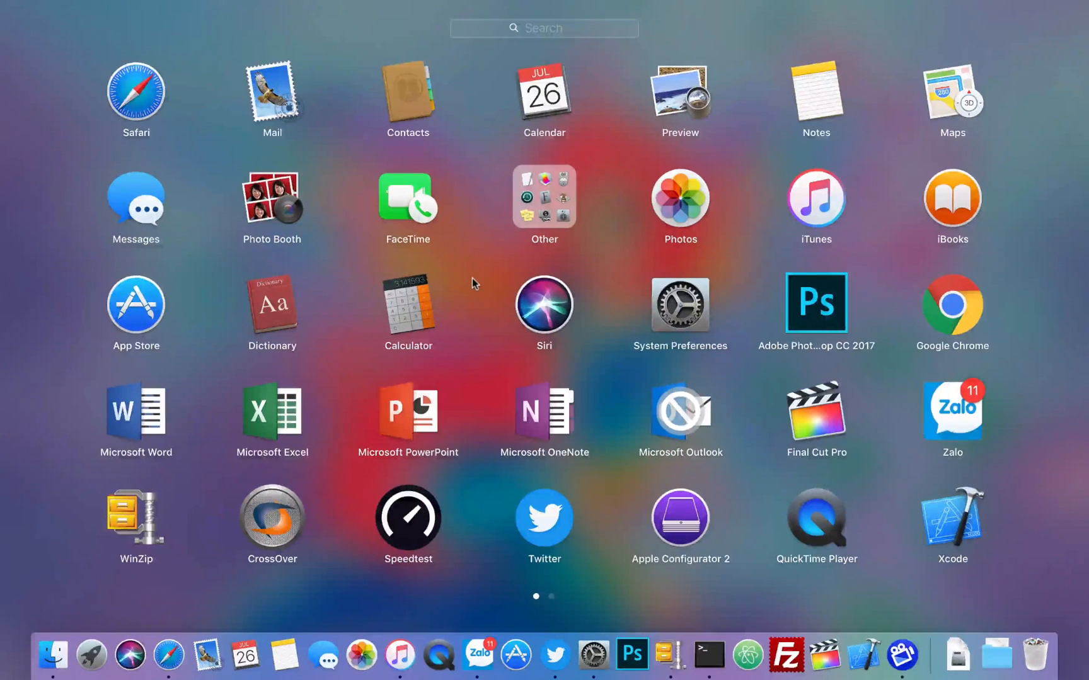
mouse_move(531, 371)
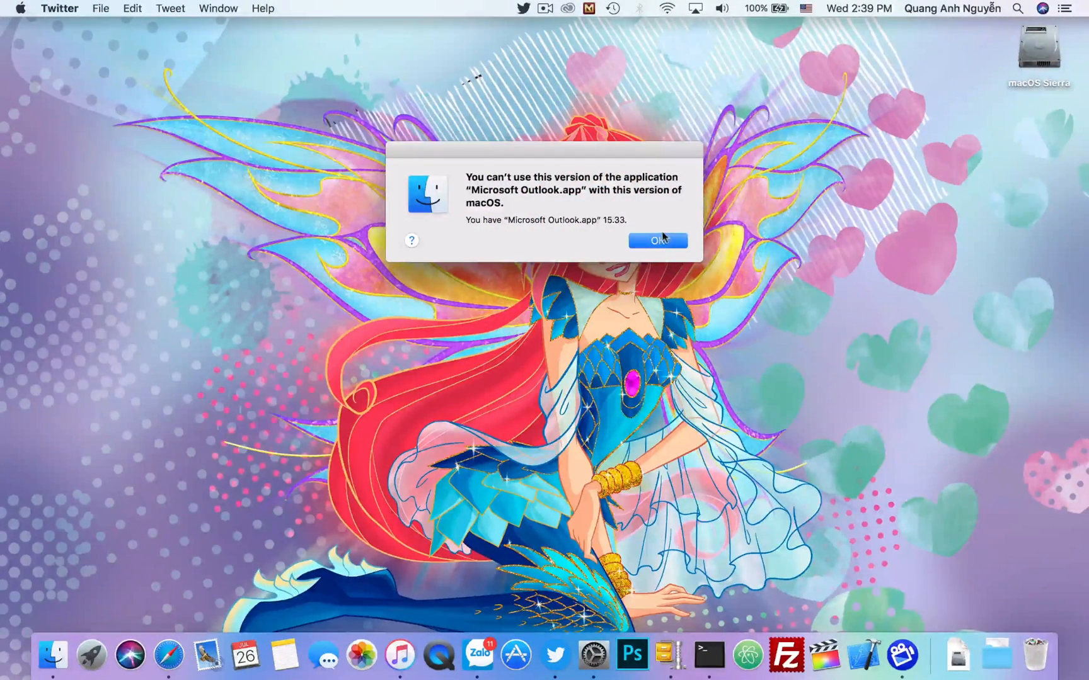
click(657, 240)
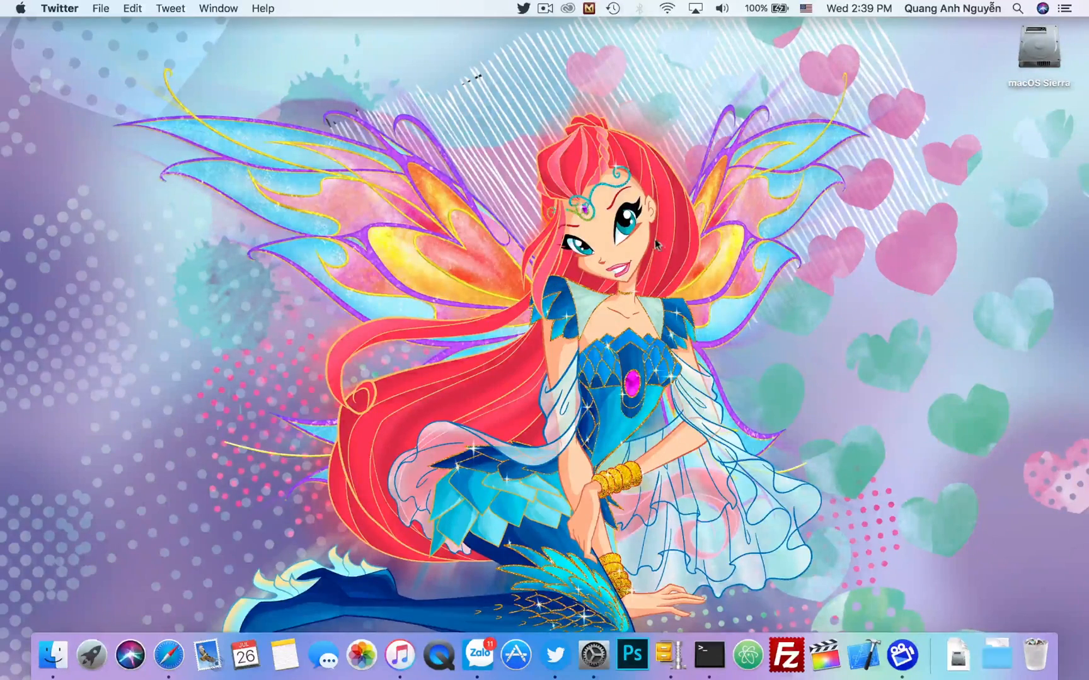
mouse_move(91, 653)
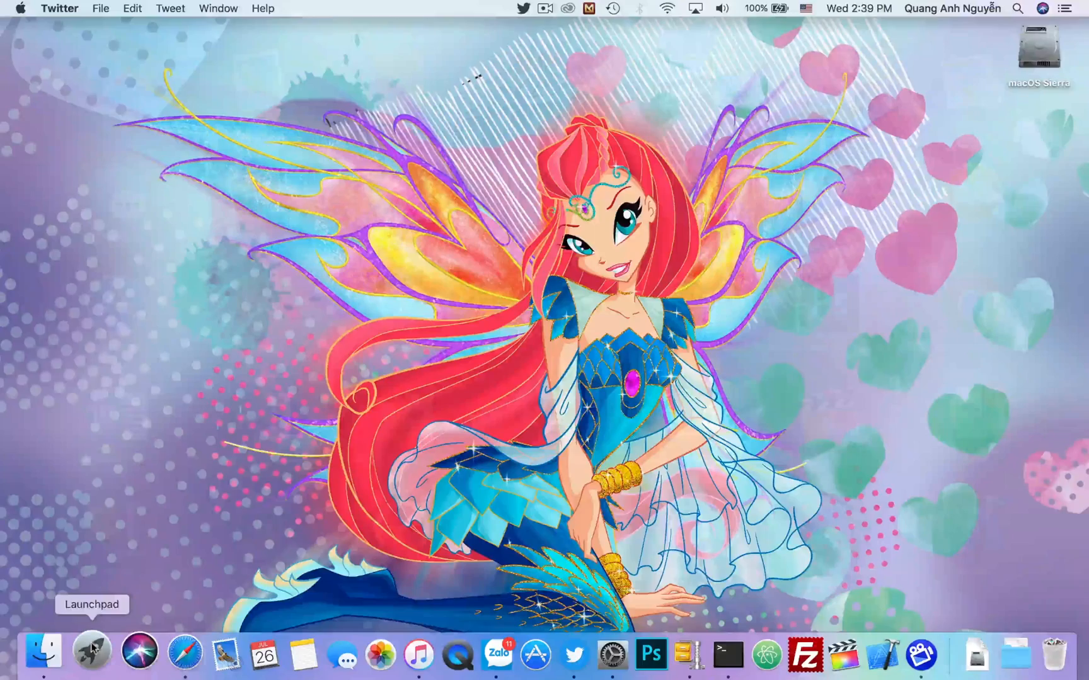
click(41, 652)
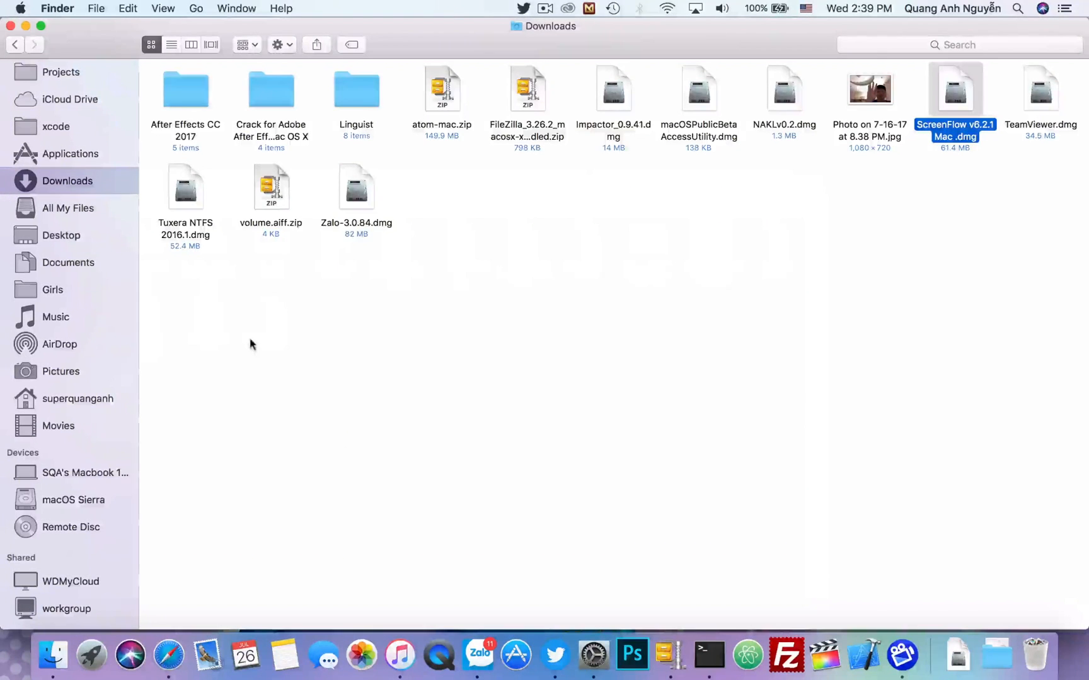
mouse_move(79, 158)
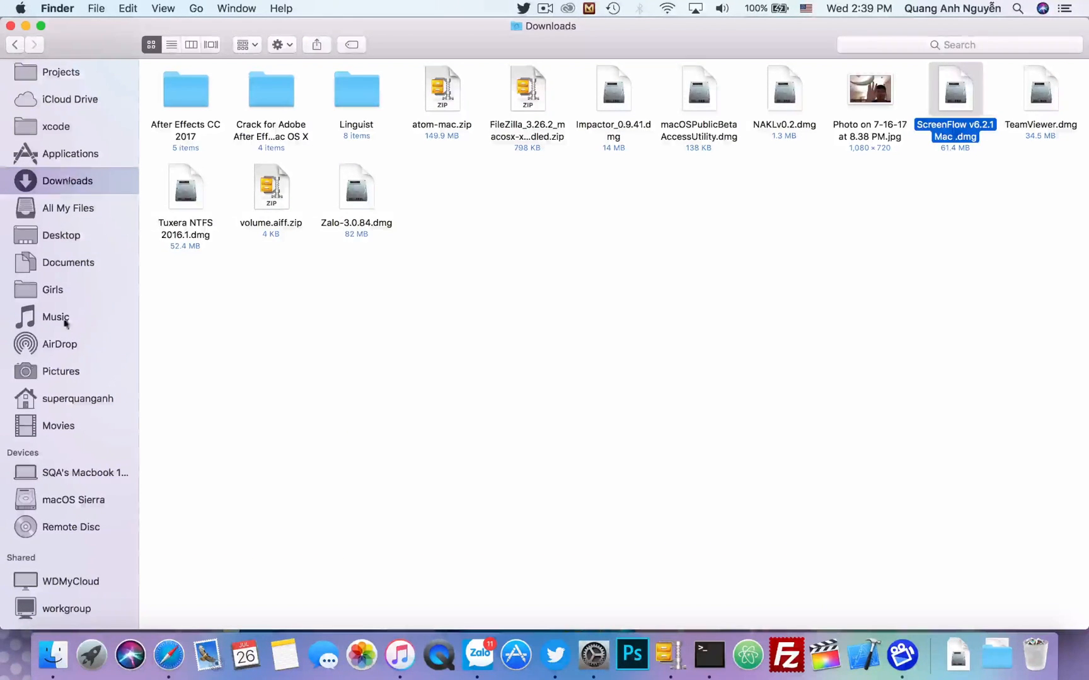
mouse_move(69, 79)
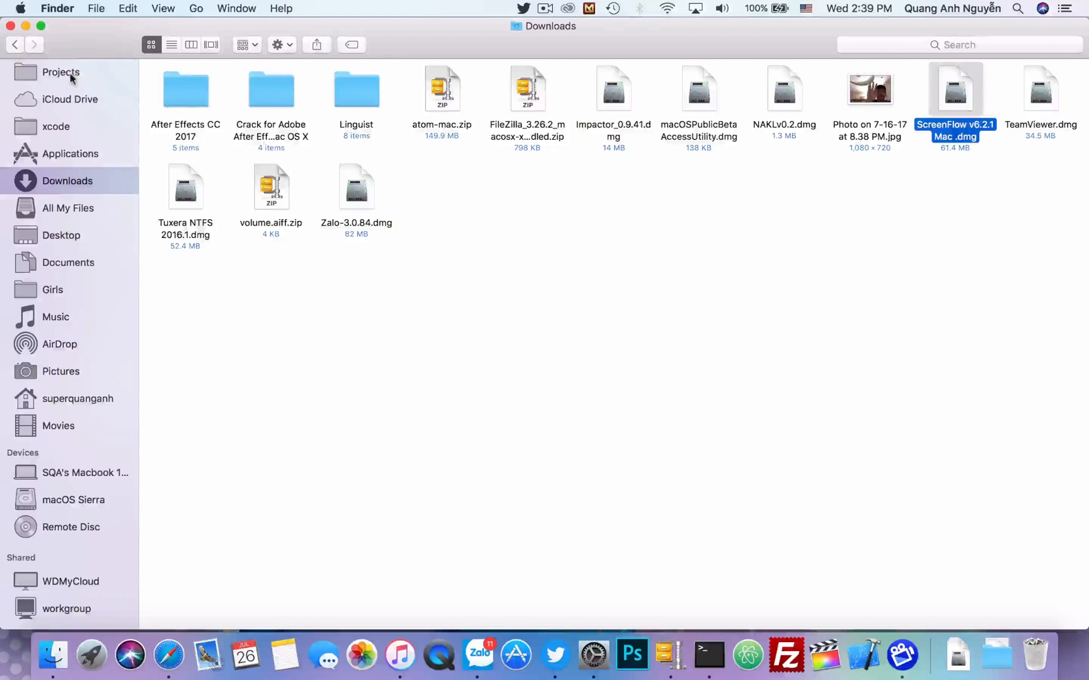
mouse_move(69, 124)
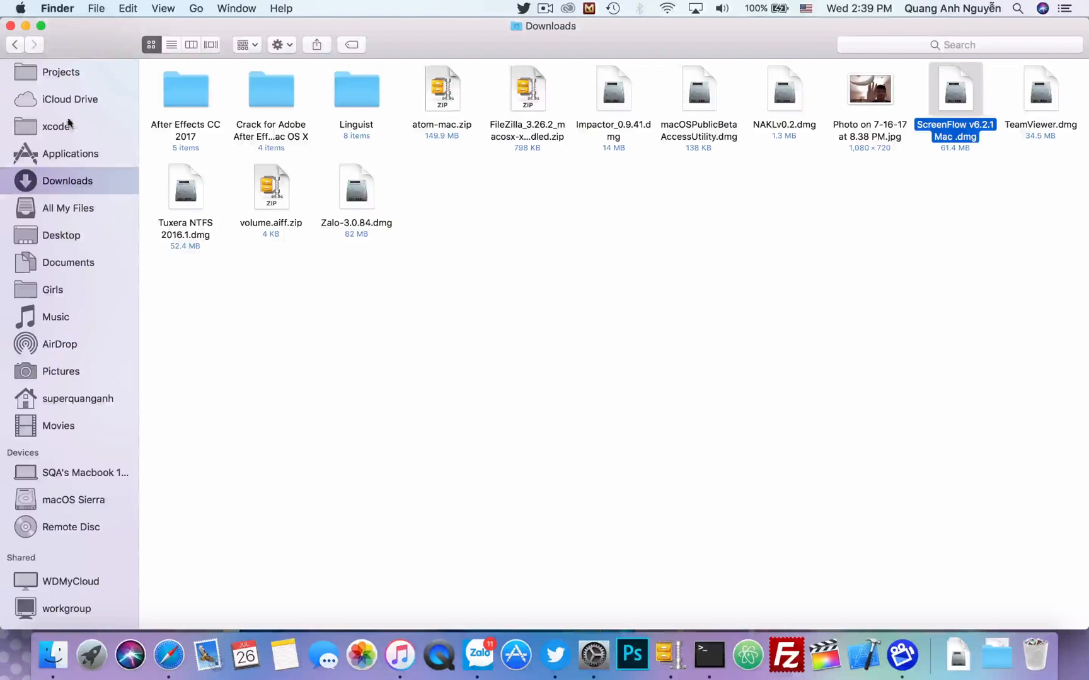
mouse_move(76, 255)
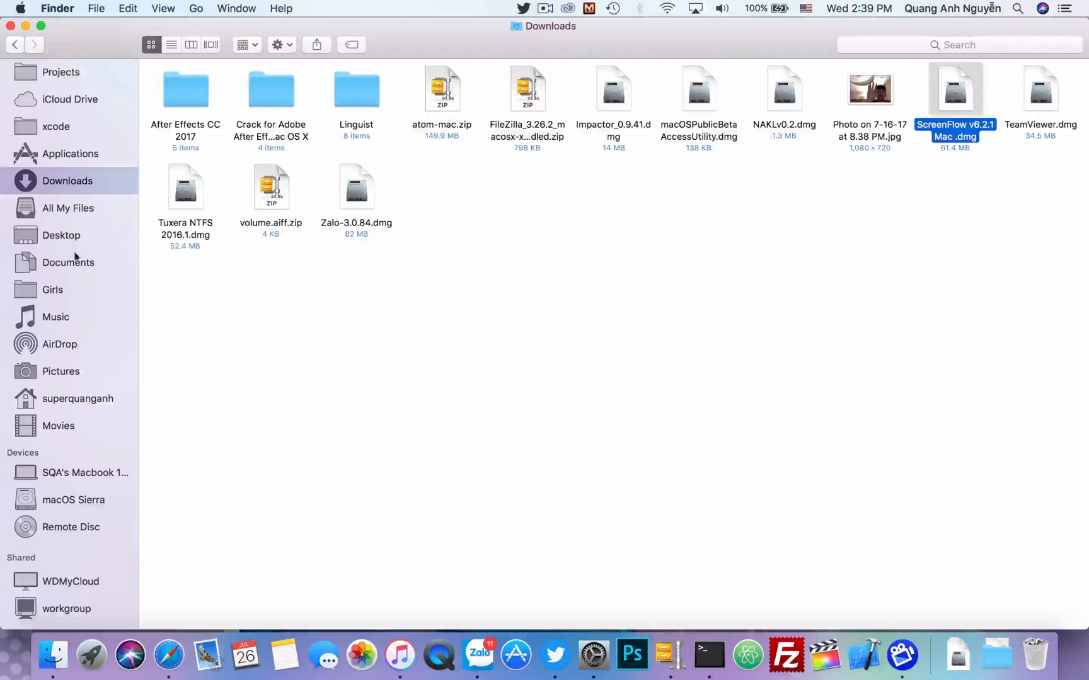
mouse_move(76, 300)
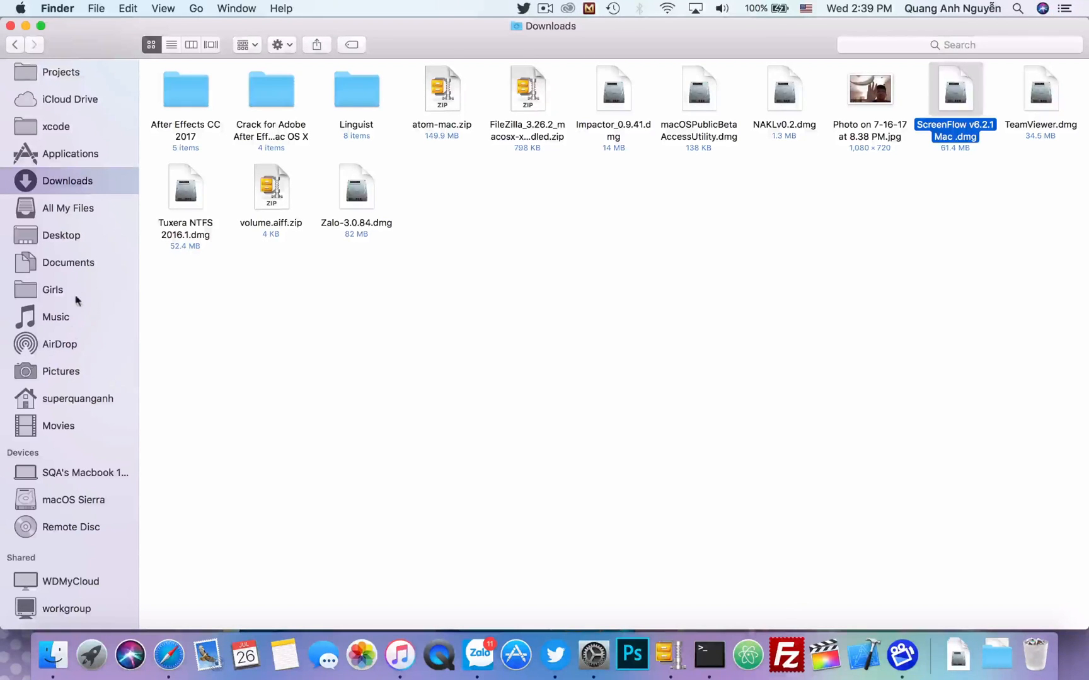
mouse_move(79, 369)
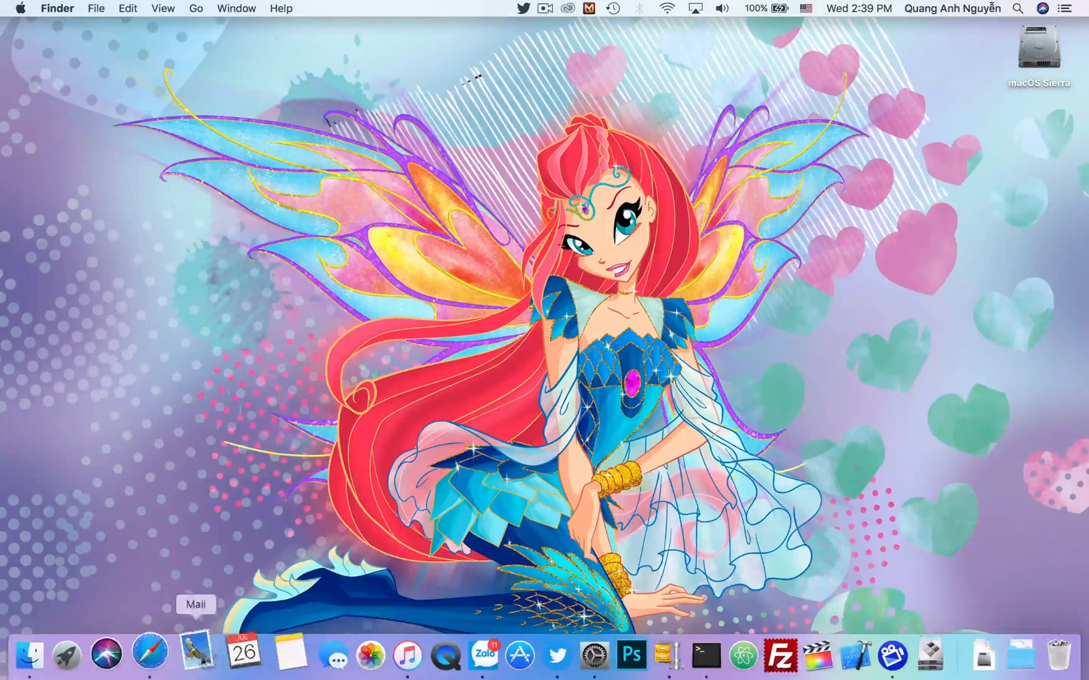
Launch Disk Utility from the Dock to inspect the 250.03 GB macOS Sierra APFS volume.
click(64, 654)
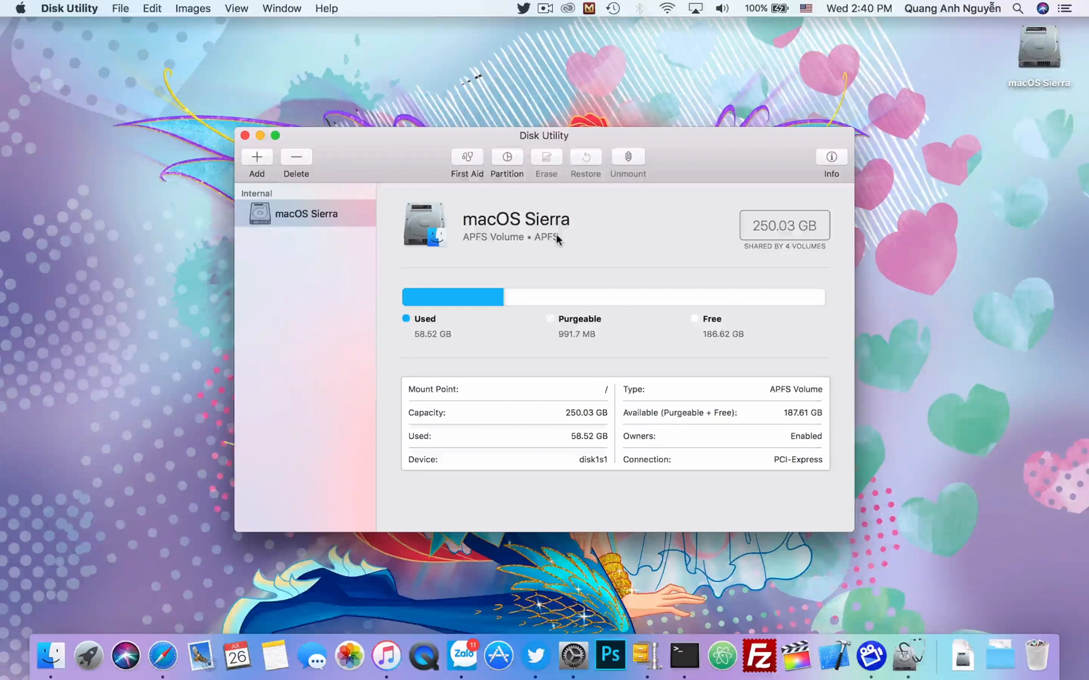
mouse_move(373, 184)
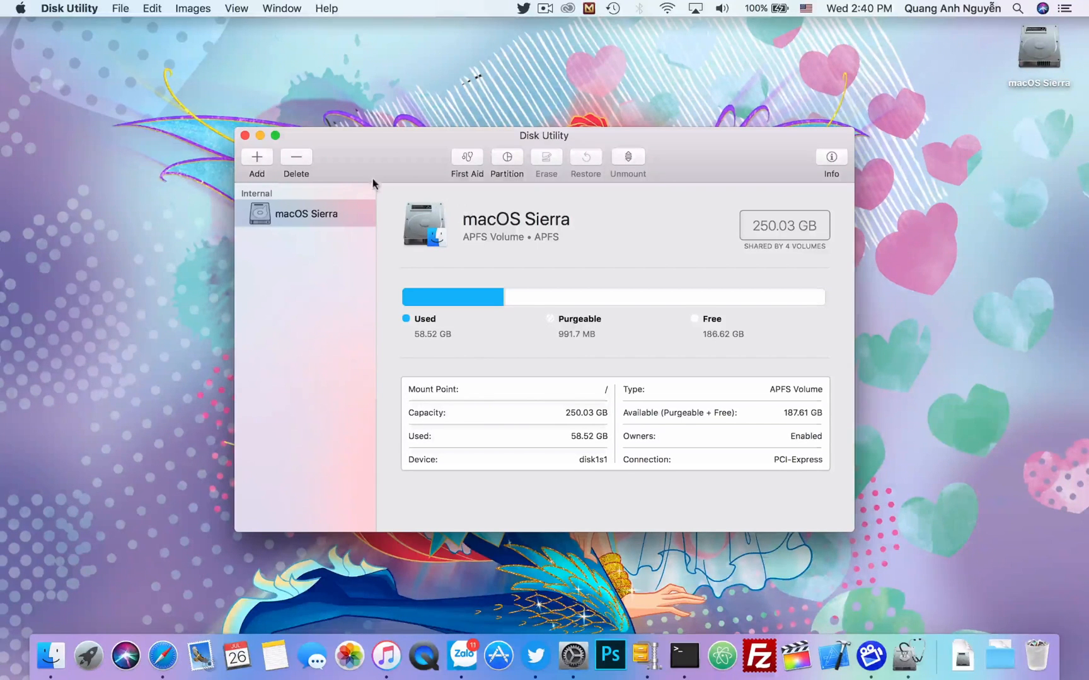
mouse_move(250, 150)
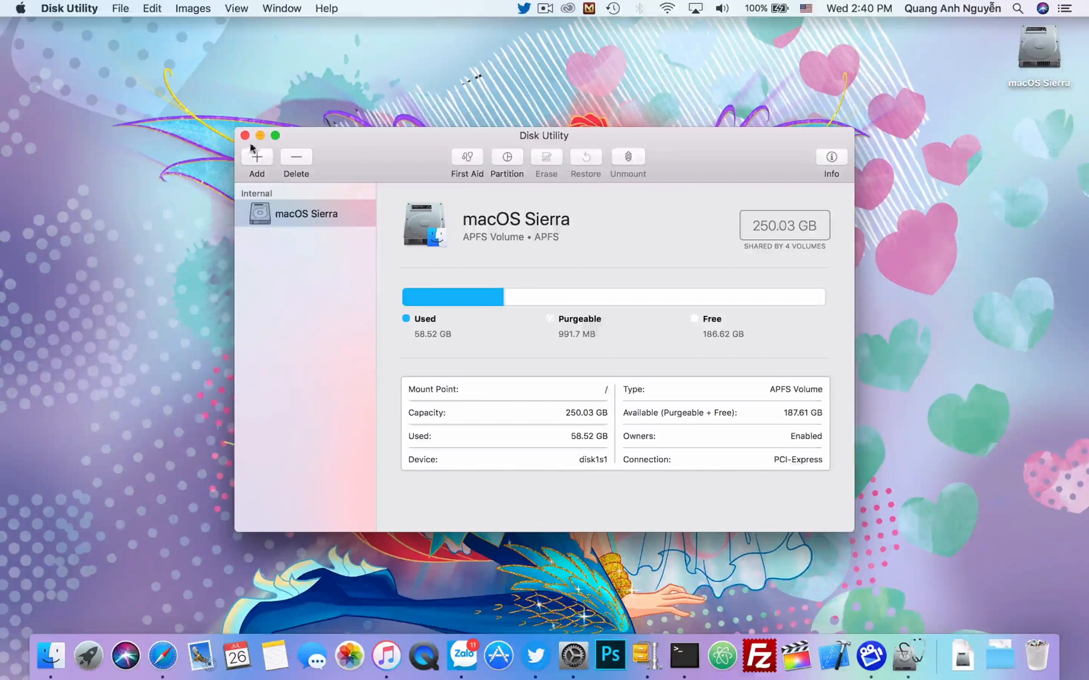
Quit Disk Utility and expand the Downloads stack in the Dock.
click(244, 136)
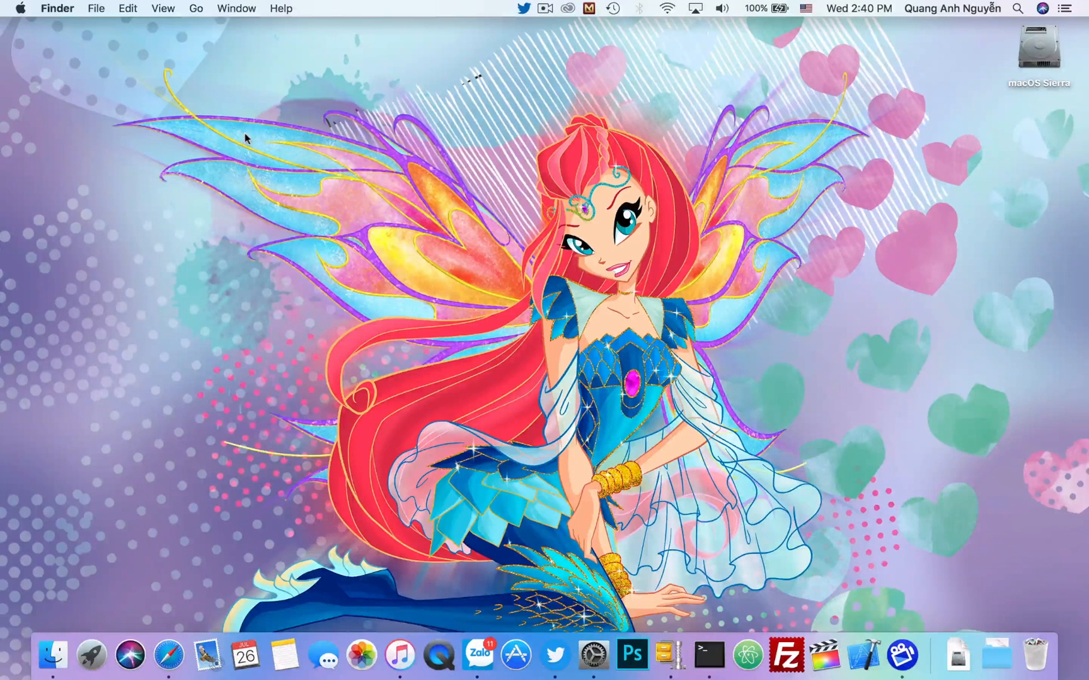
mouse_move(544, 170)
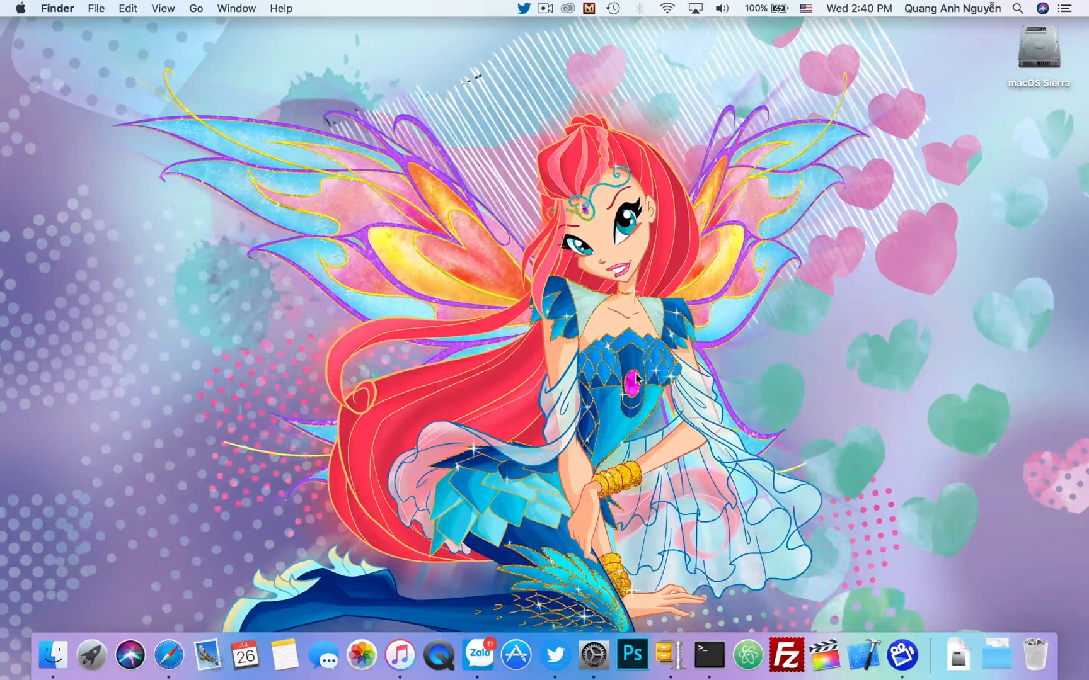
mouse_move(618, 292)
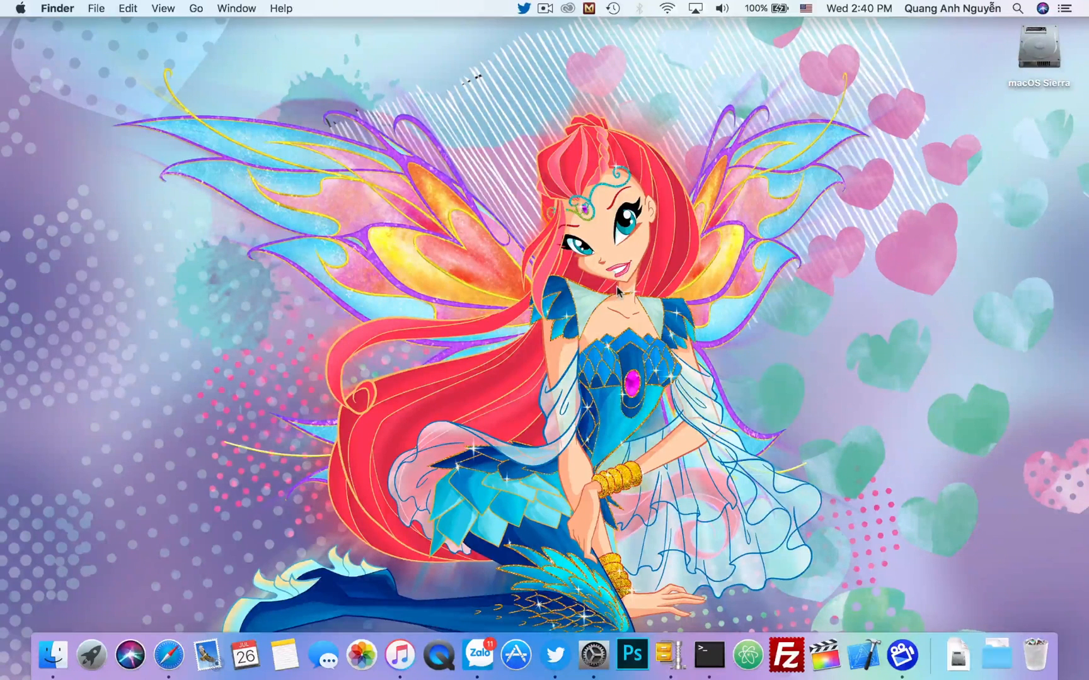
mouse_move(906, 505)
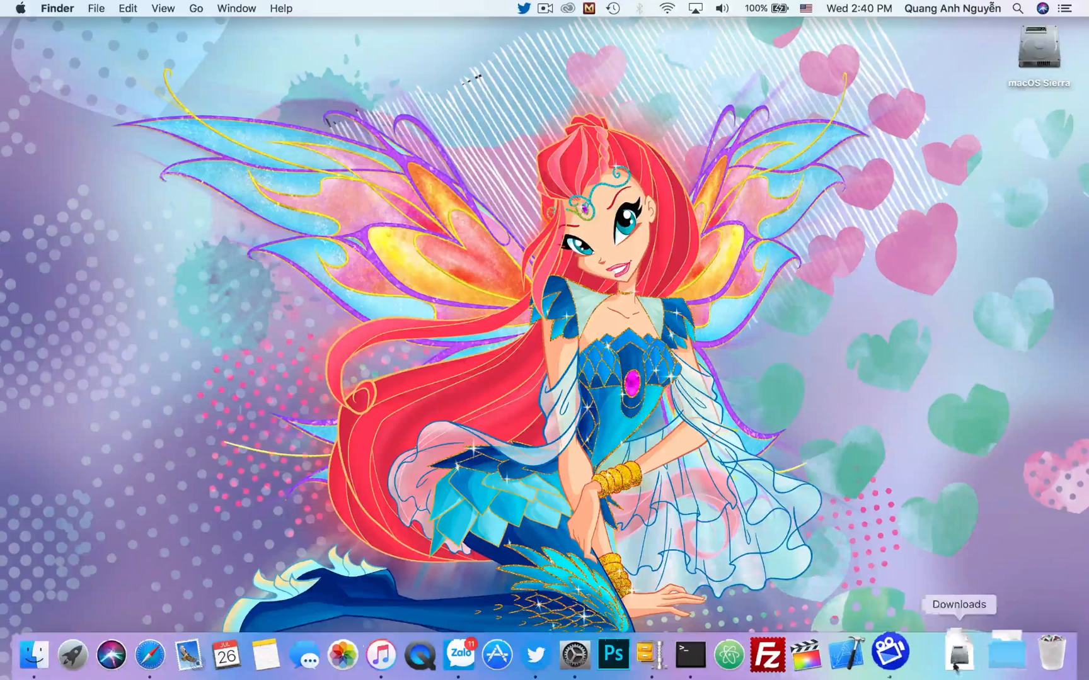
click(958, 652)
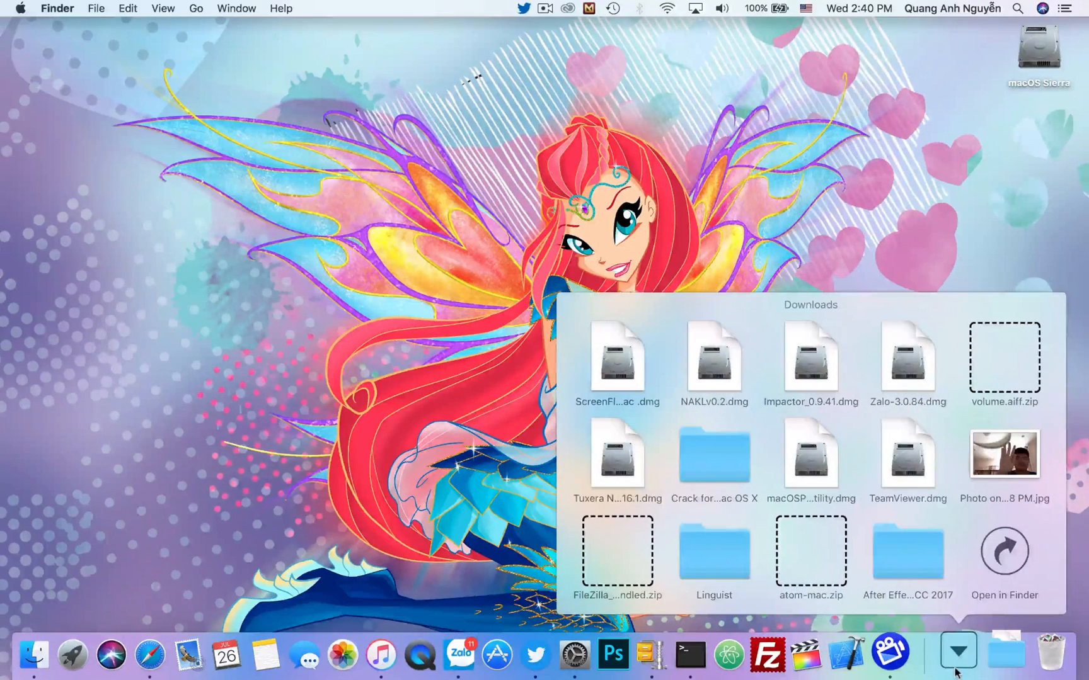